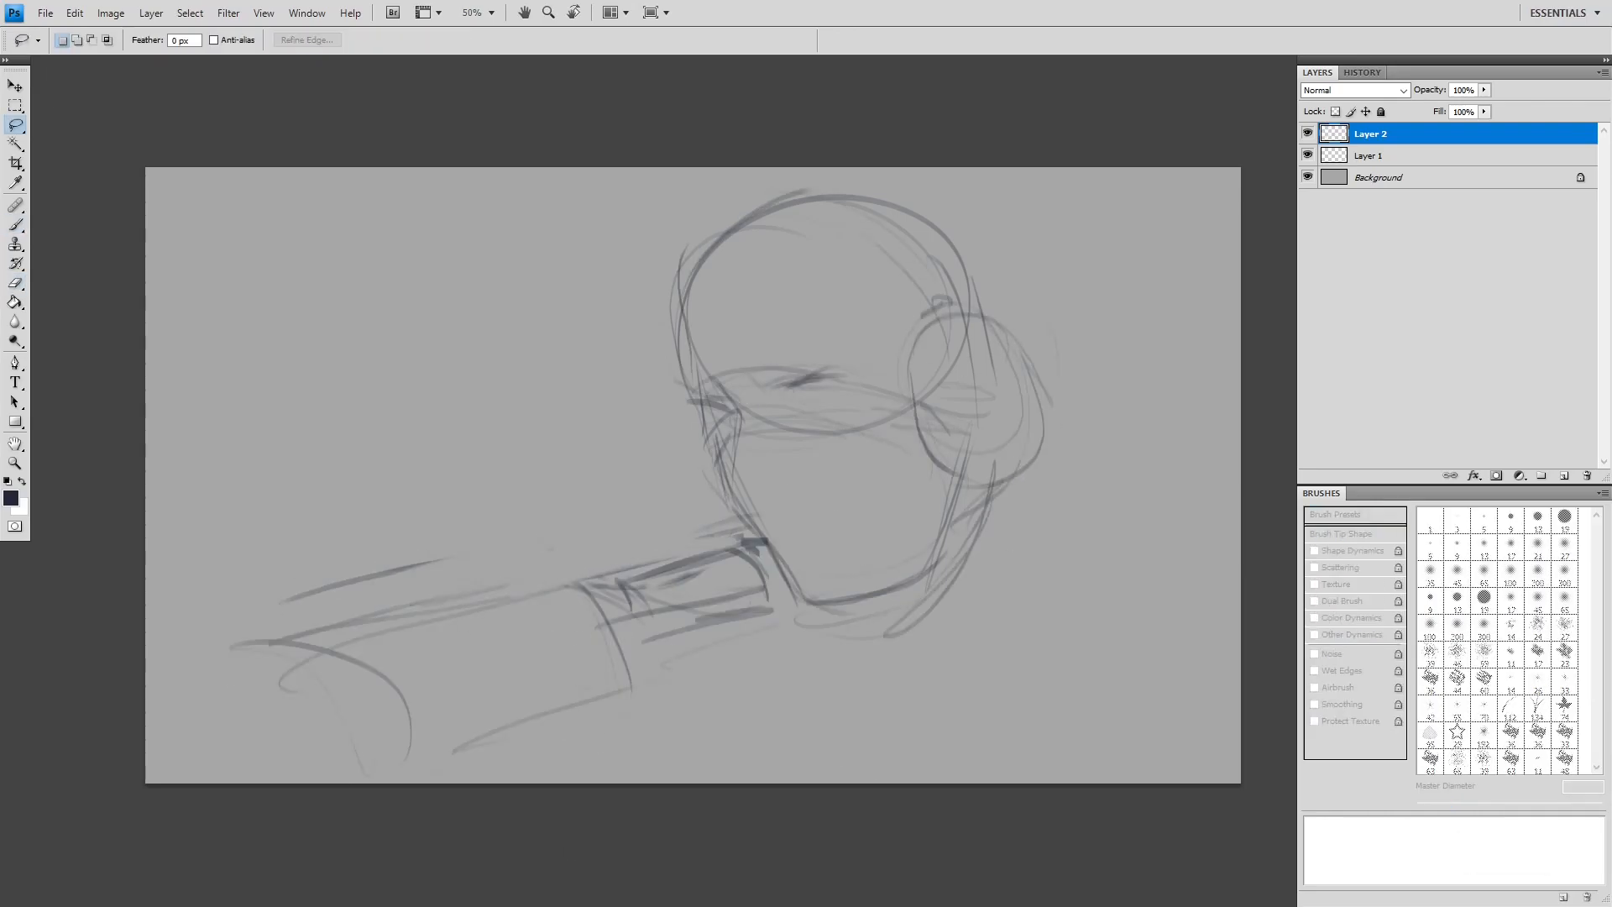
- Draw a cleaner, firmer line along the rifle barrel with the Brush
{"action": "left_click", "coordinate": [15, 206]}
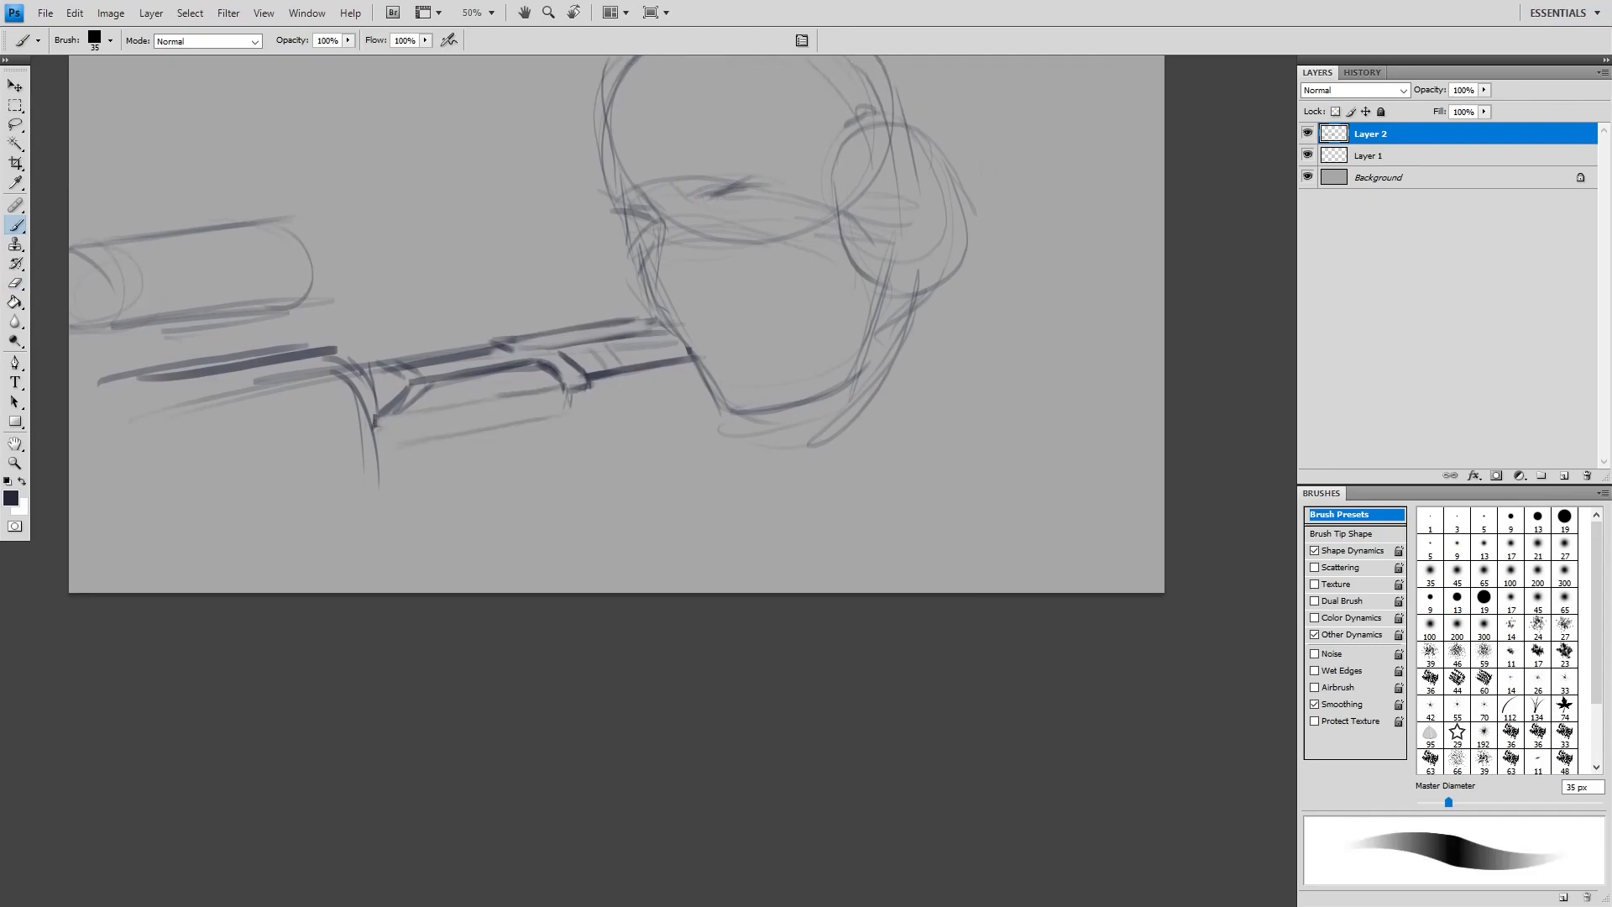
{"action": "left_click_drag", "start_coordinate": [380, 371], "coordinate": [565, 453]}
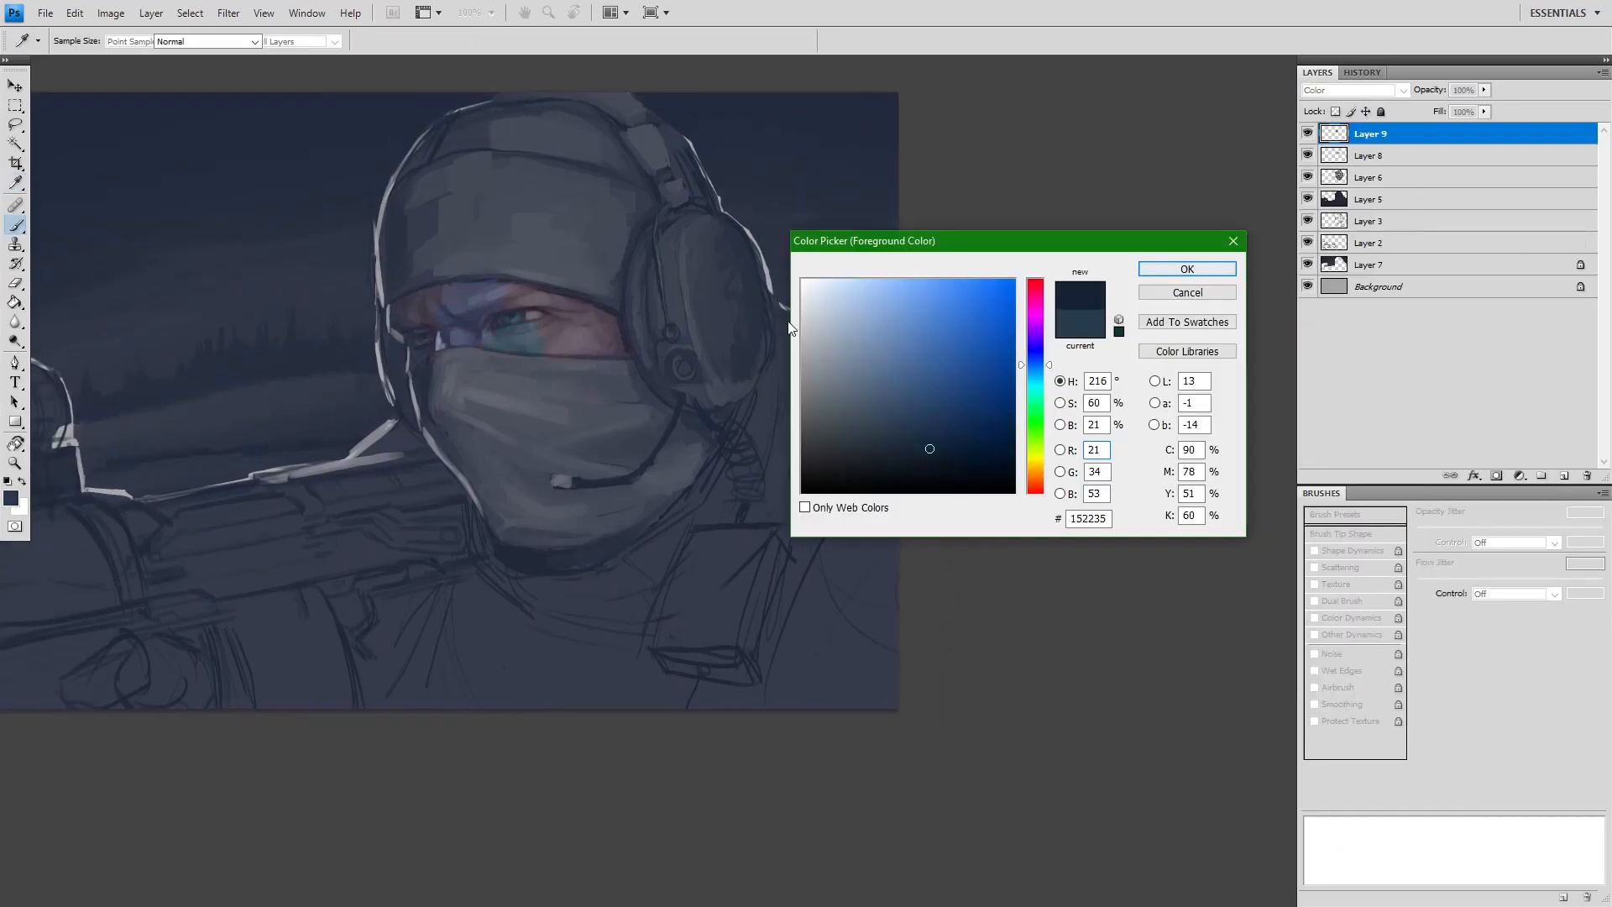
- Copy the lasso-selected face to its own layer and set a dark paint colour
{"action": "left_click", "coordinate": [1185, 269]}
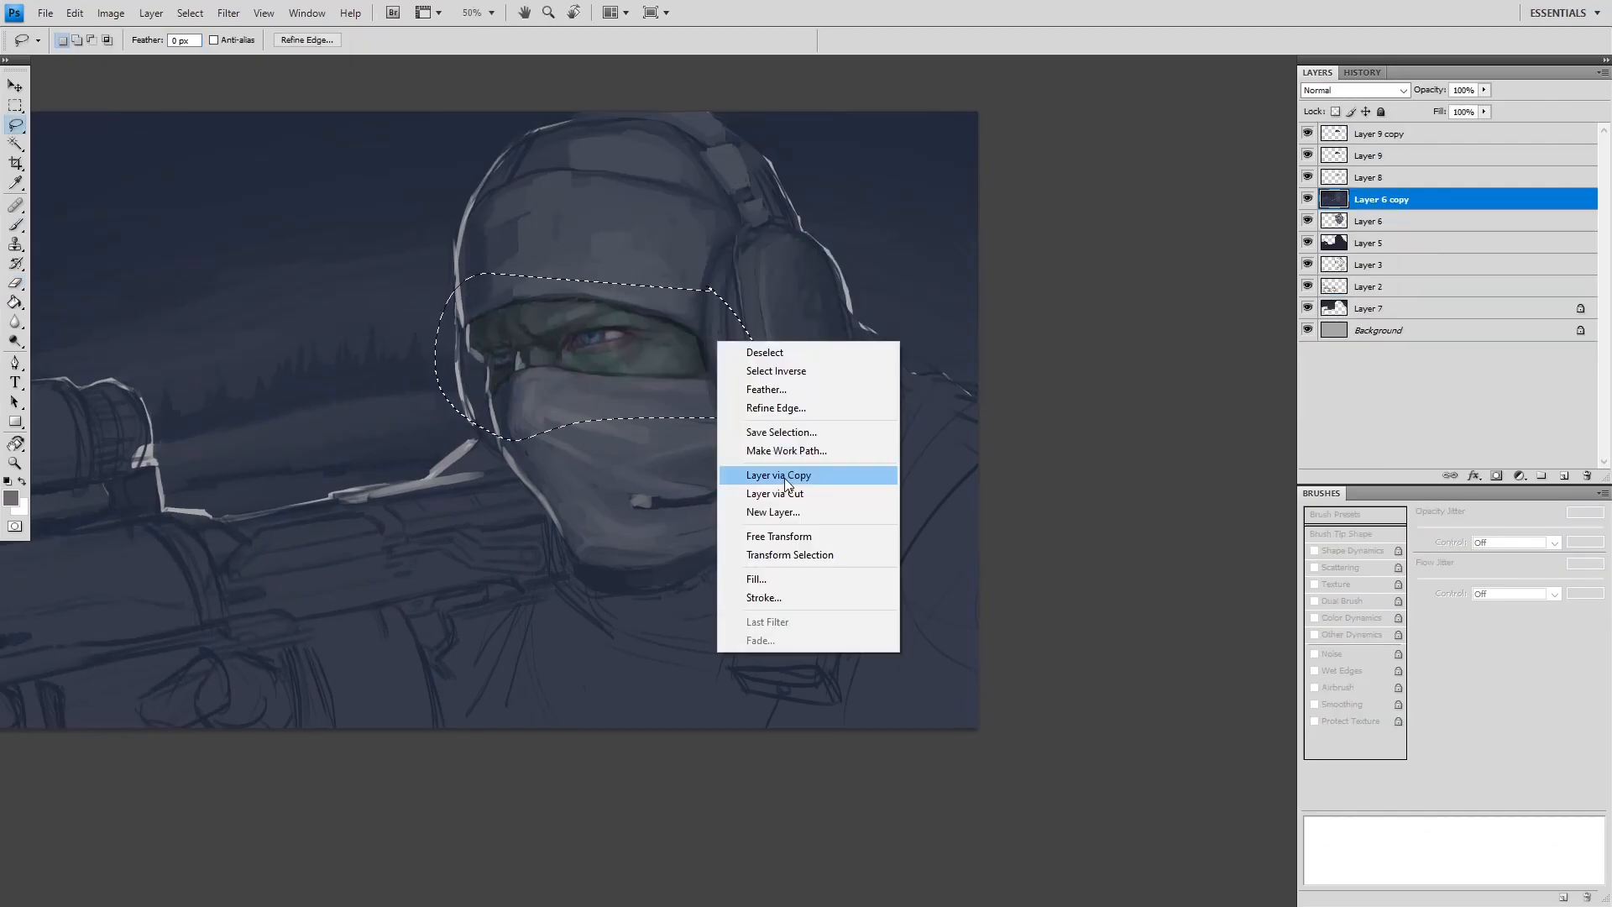
{"action": "left_click", "coordinate": [778, 473]}
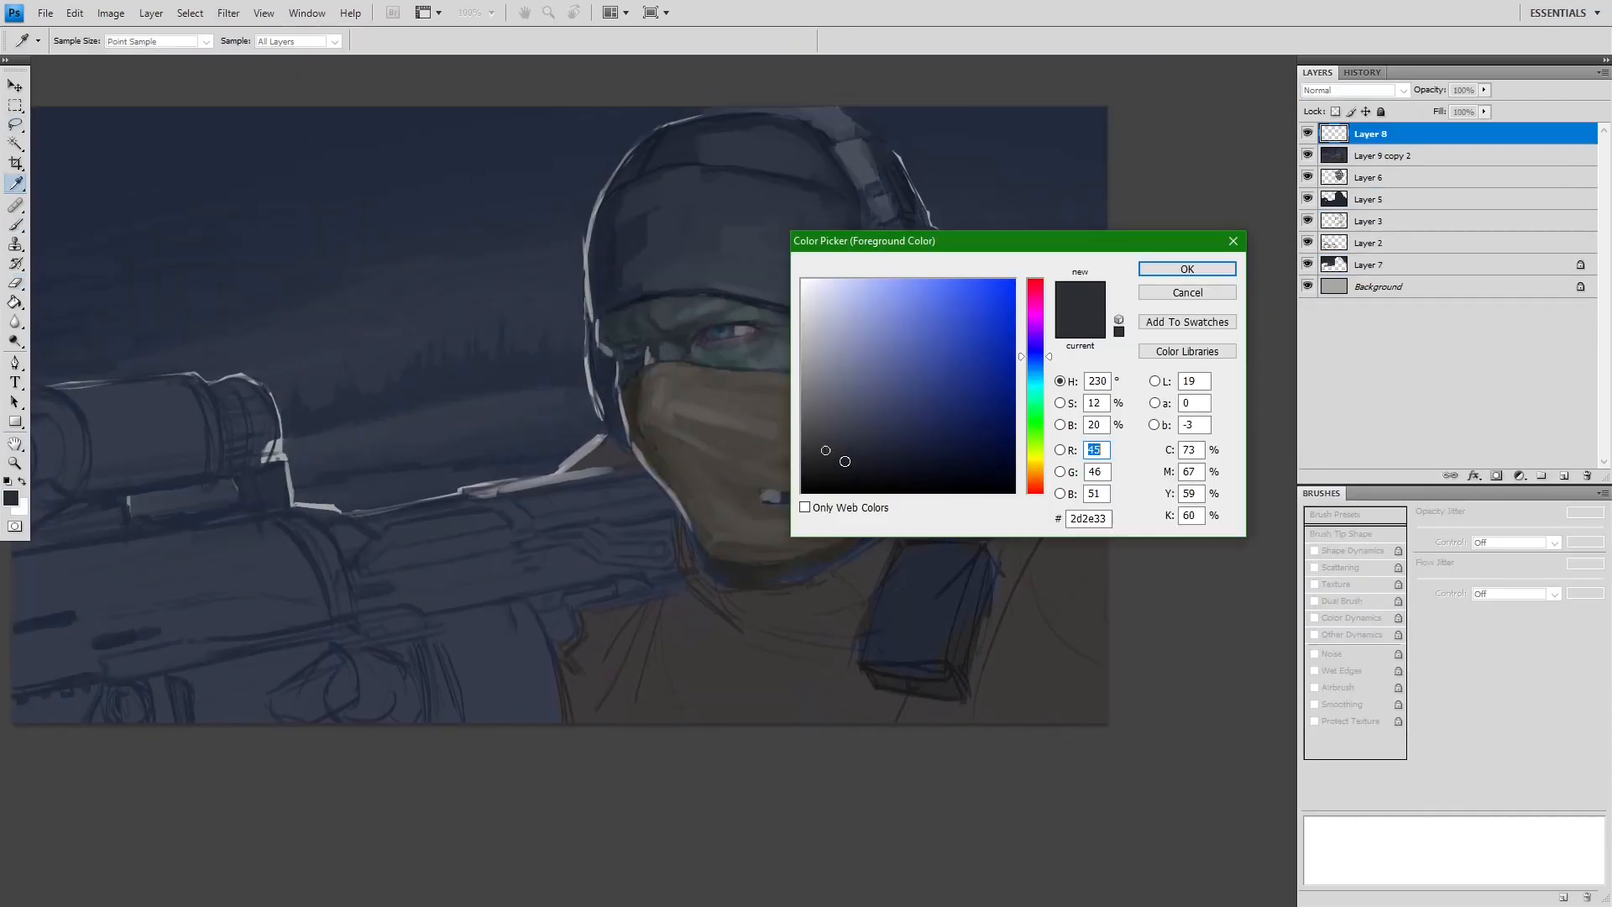
{"action": "left_click", "coordinate": [1185, 269]}
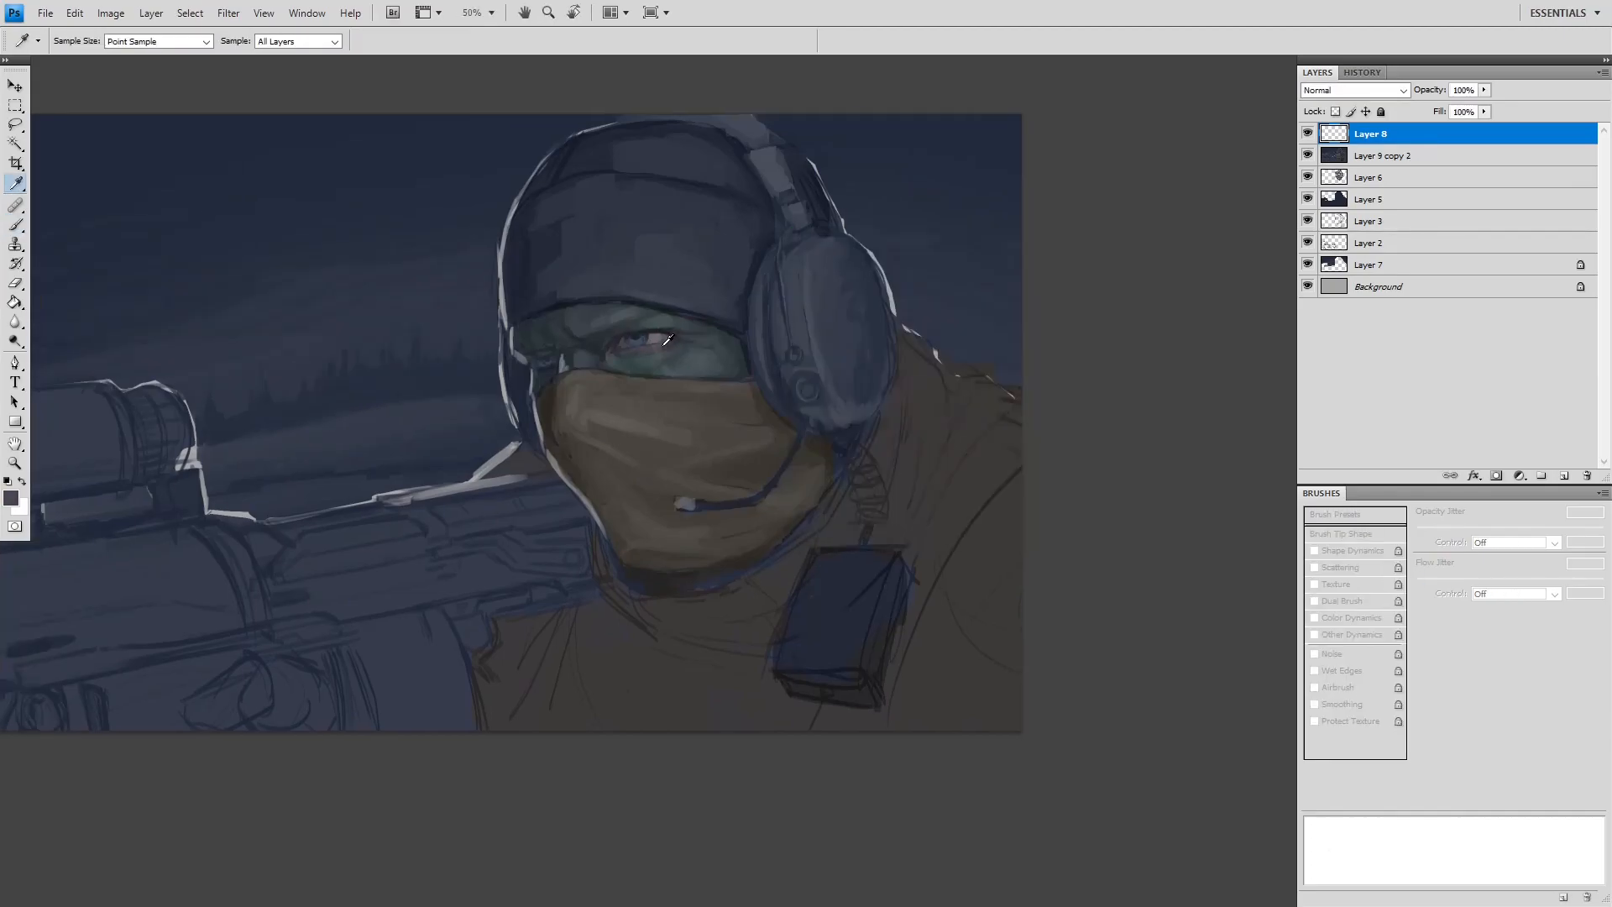
{"action": "left_click", "coordinate": [15, 203]}
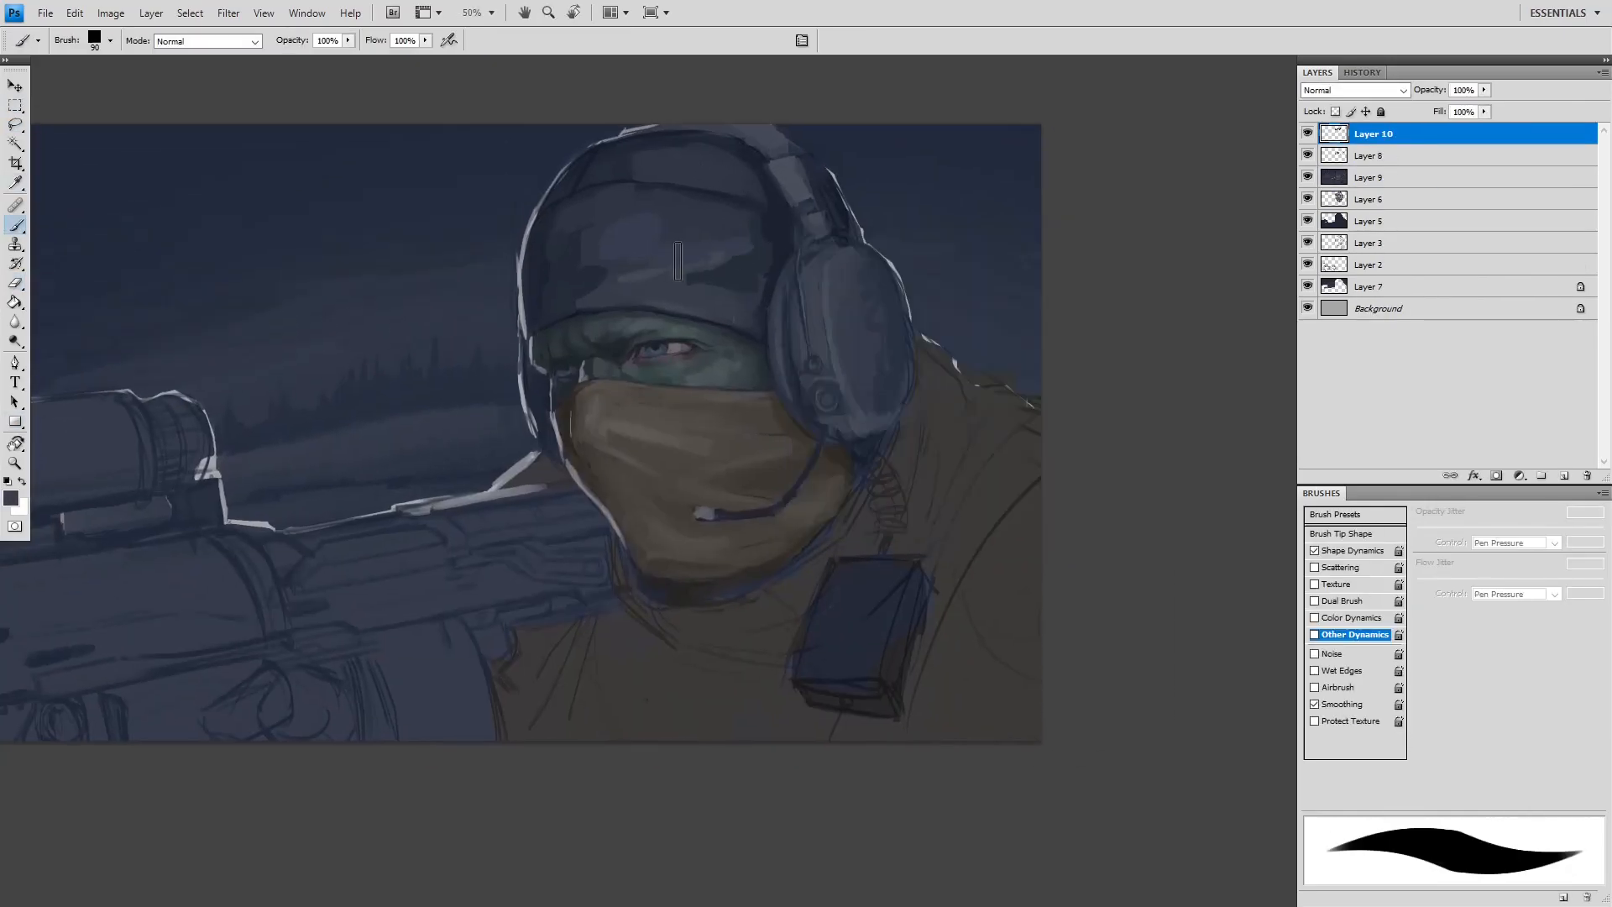
- Set a grey-blue paint colour and sample shades for the mask folds and headset
{"action": "left_click", "coordinate": [9, 494]}
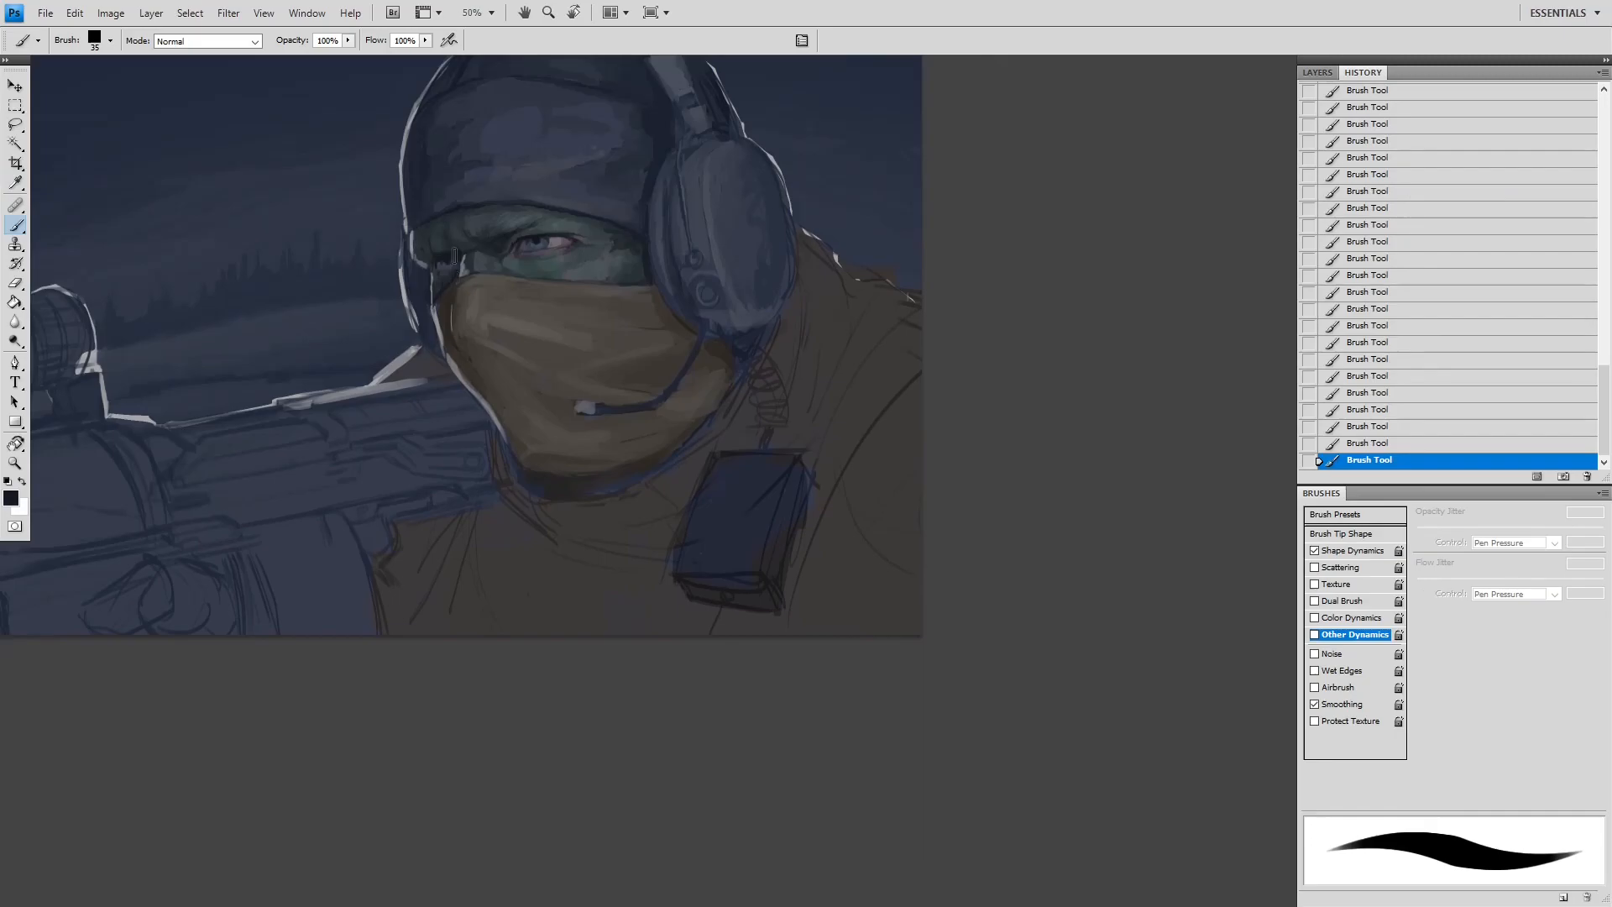
{"action": "left_click", "coordinate": [1316, 72]}
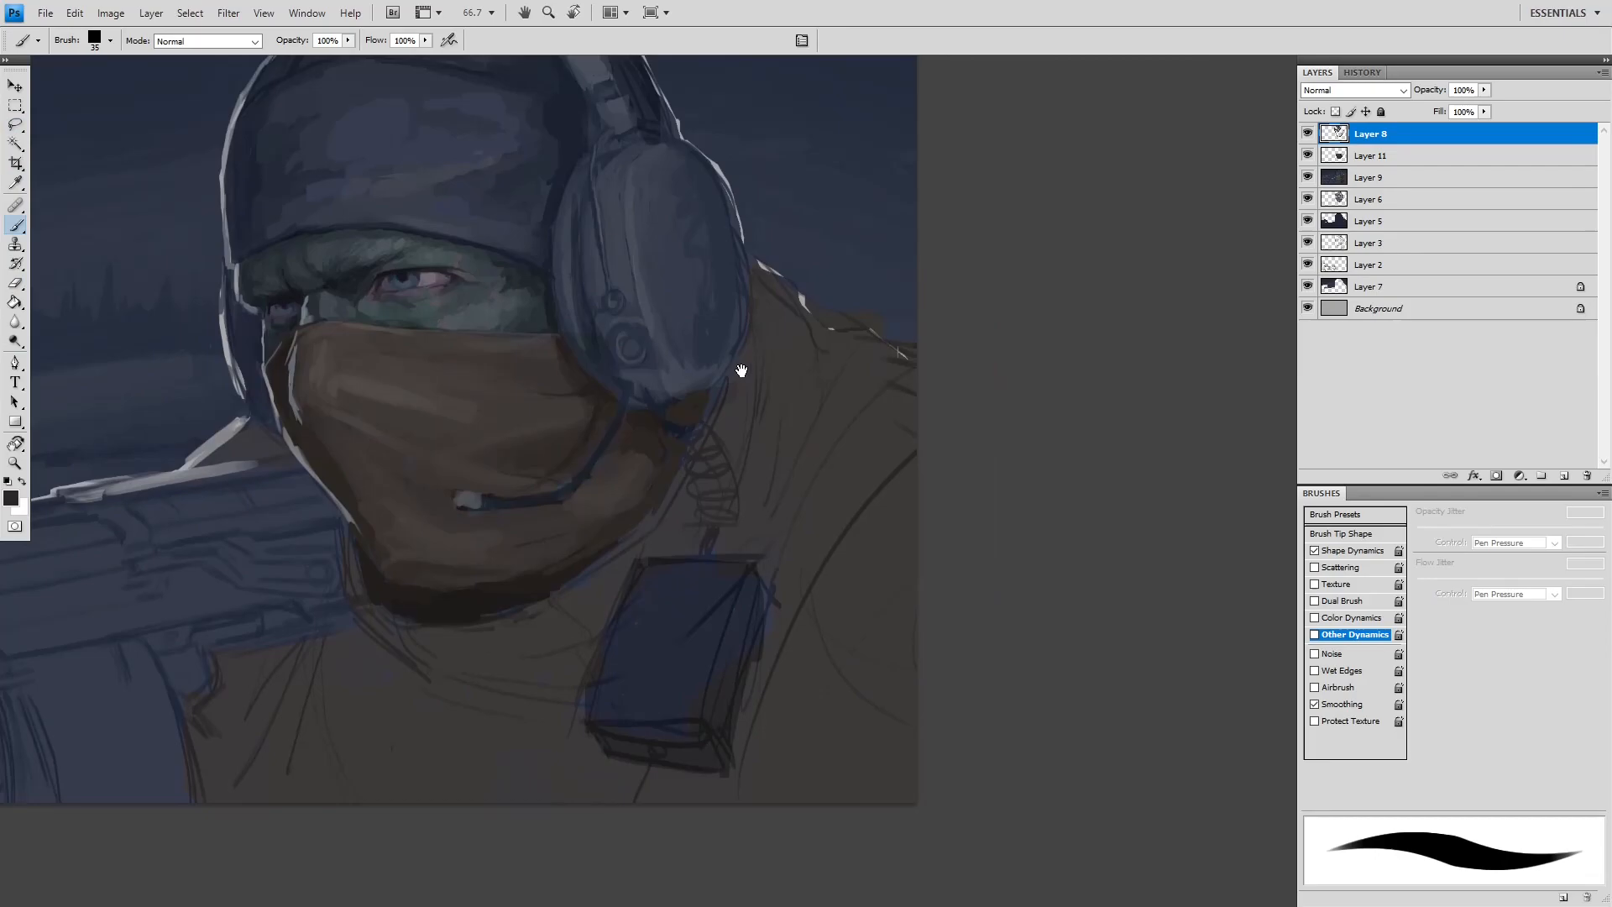
{"action": "left_click", "coordinate": [10, 493]}
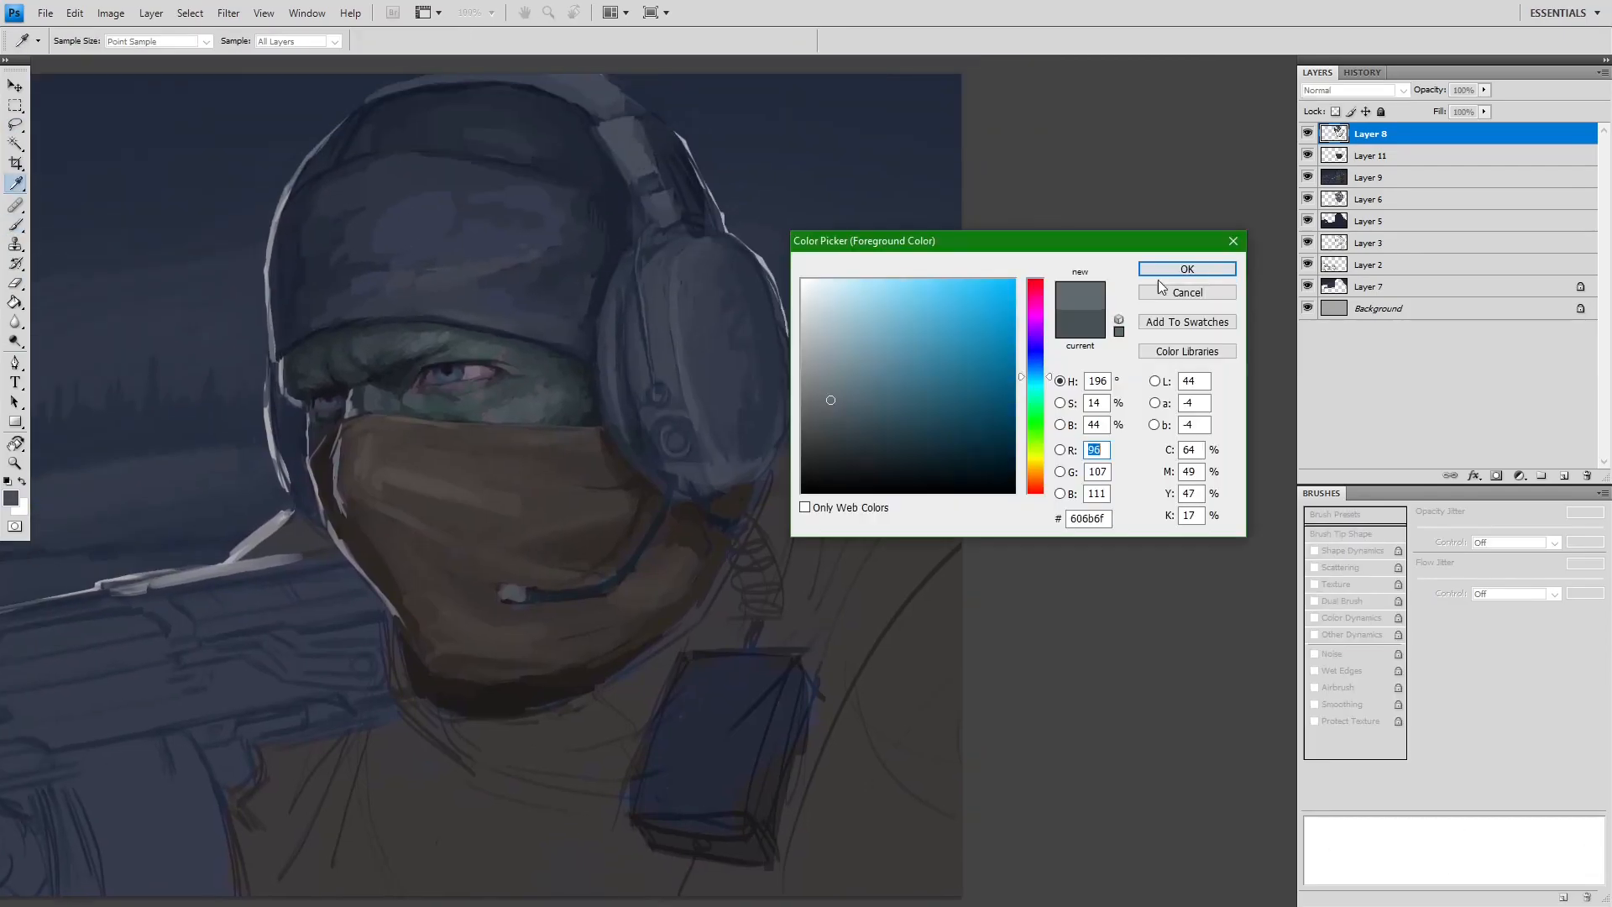
{"action": "left_click", "coordinate": [1186, 269]}
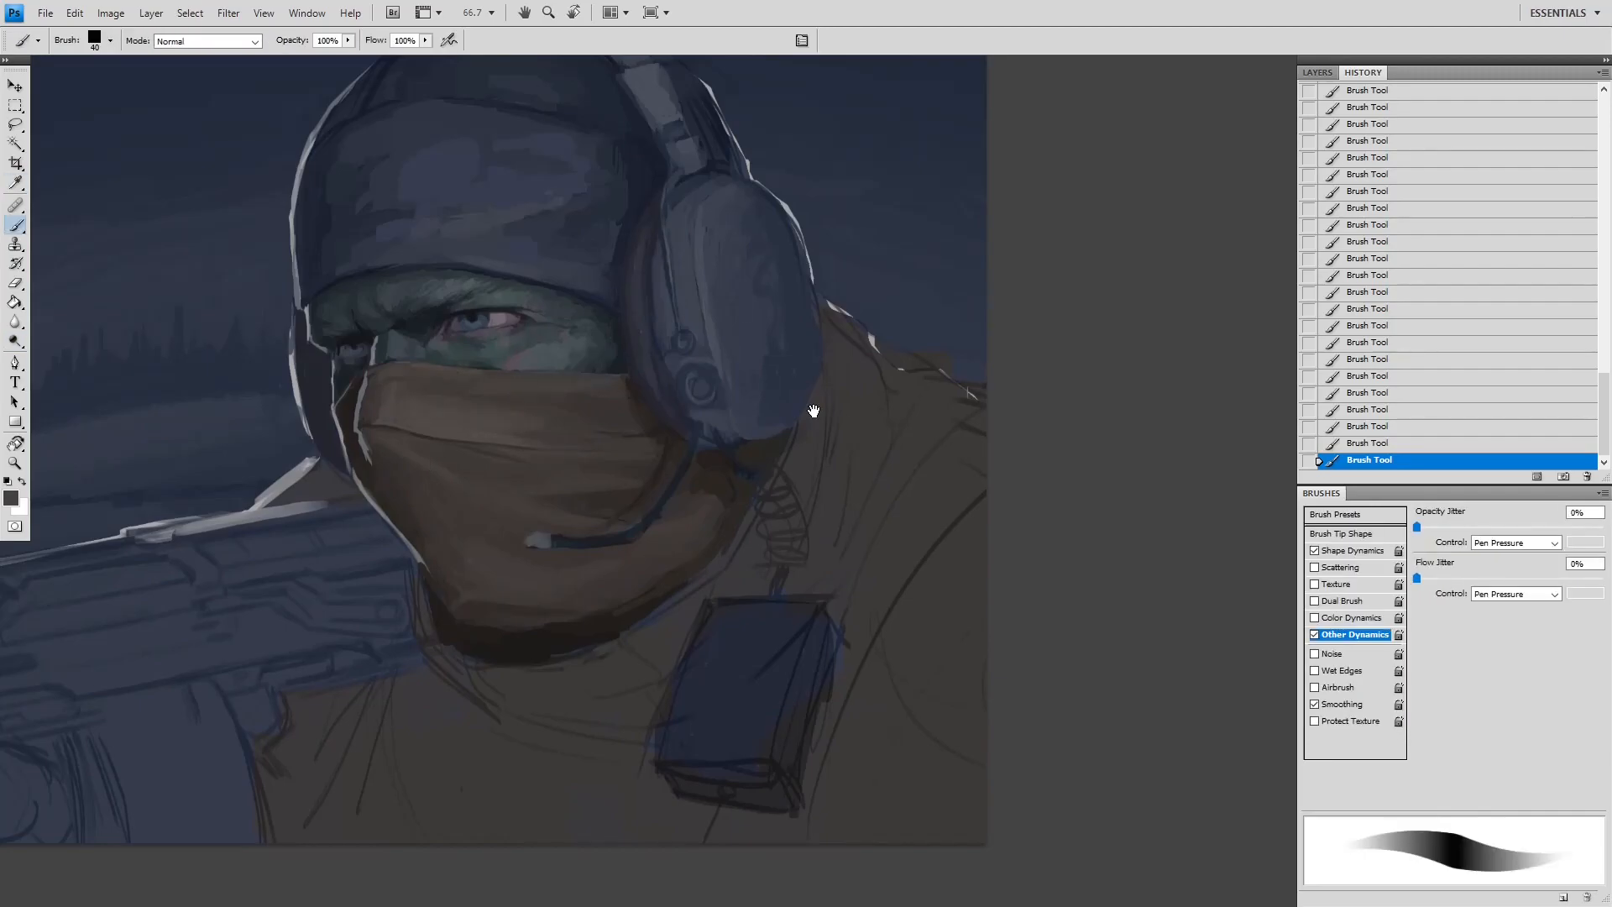
{"action": "left_click", "coordinate": [15, 182]}
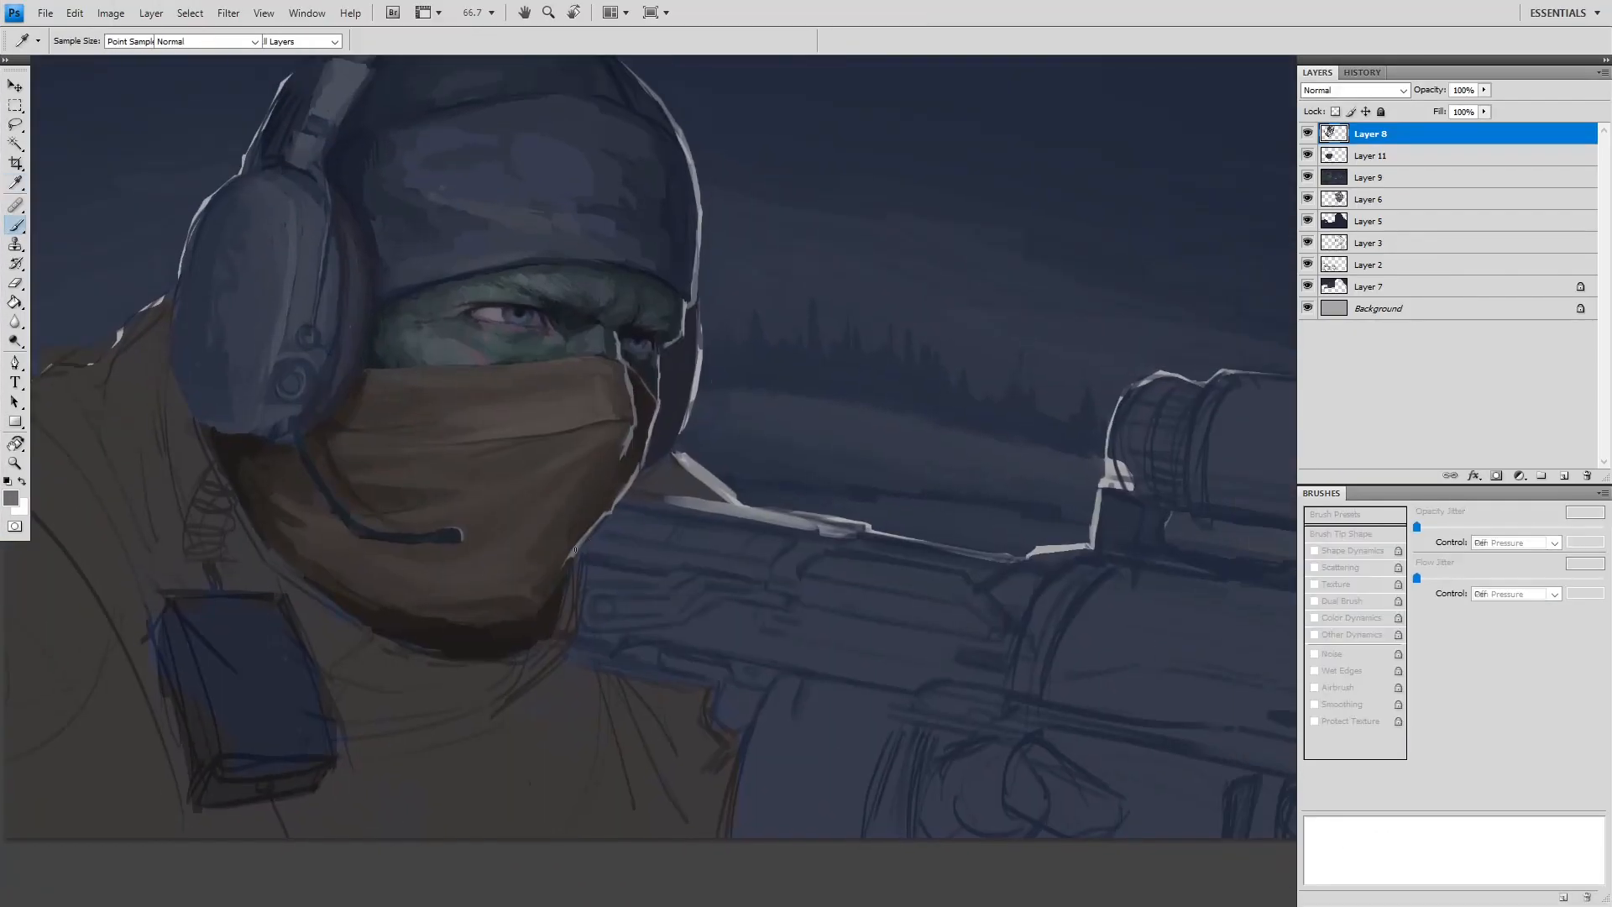
{"action": "left_click", "coordinate": [15, 205]}
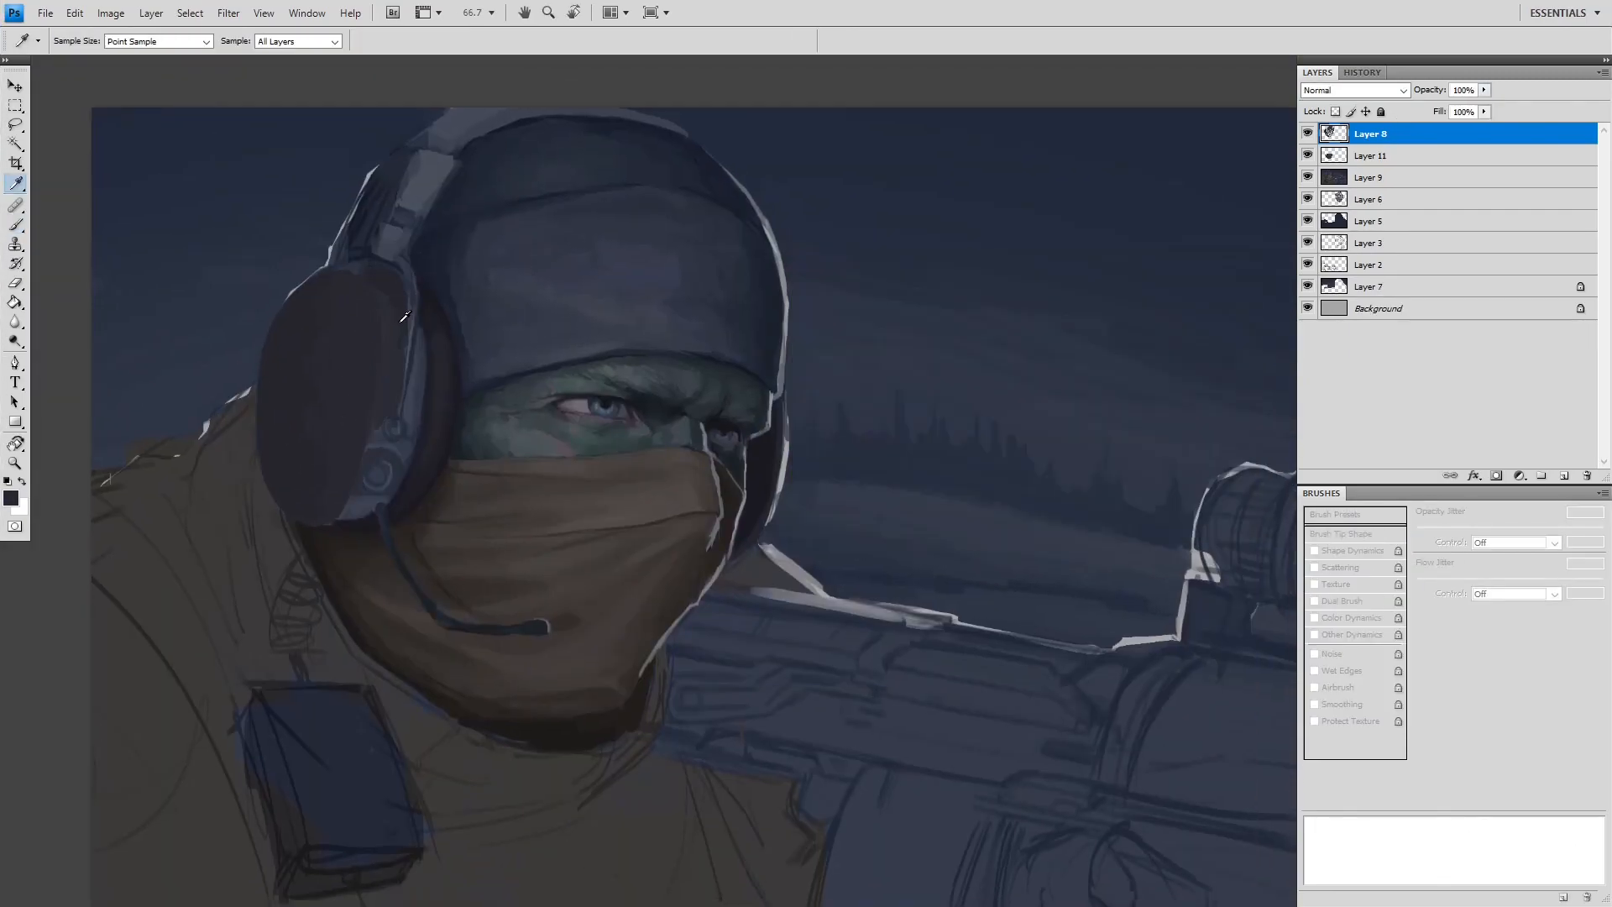
- Paint the dark earcup and the ribbed collar with studs using the Brush
{"action": "left_click", "coordinate": [15, 205]}
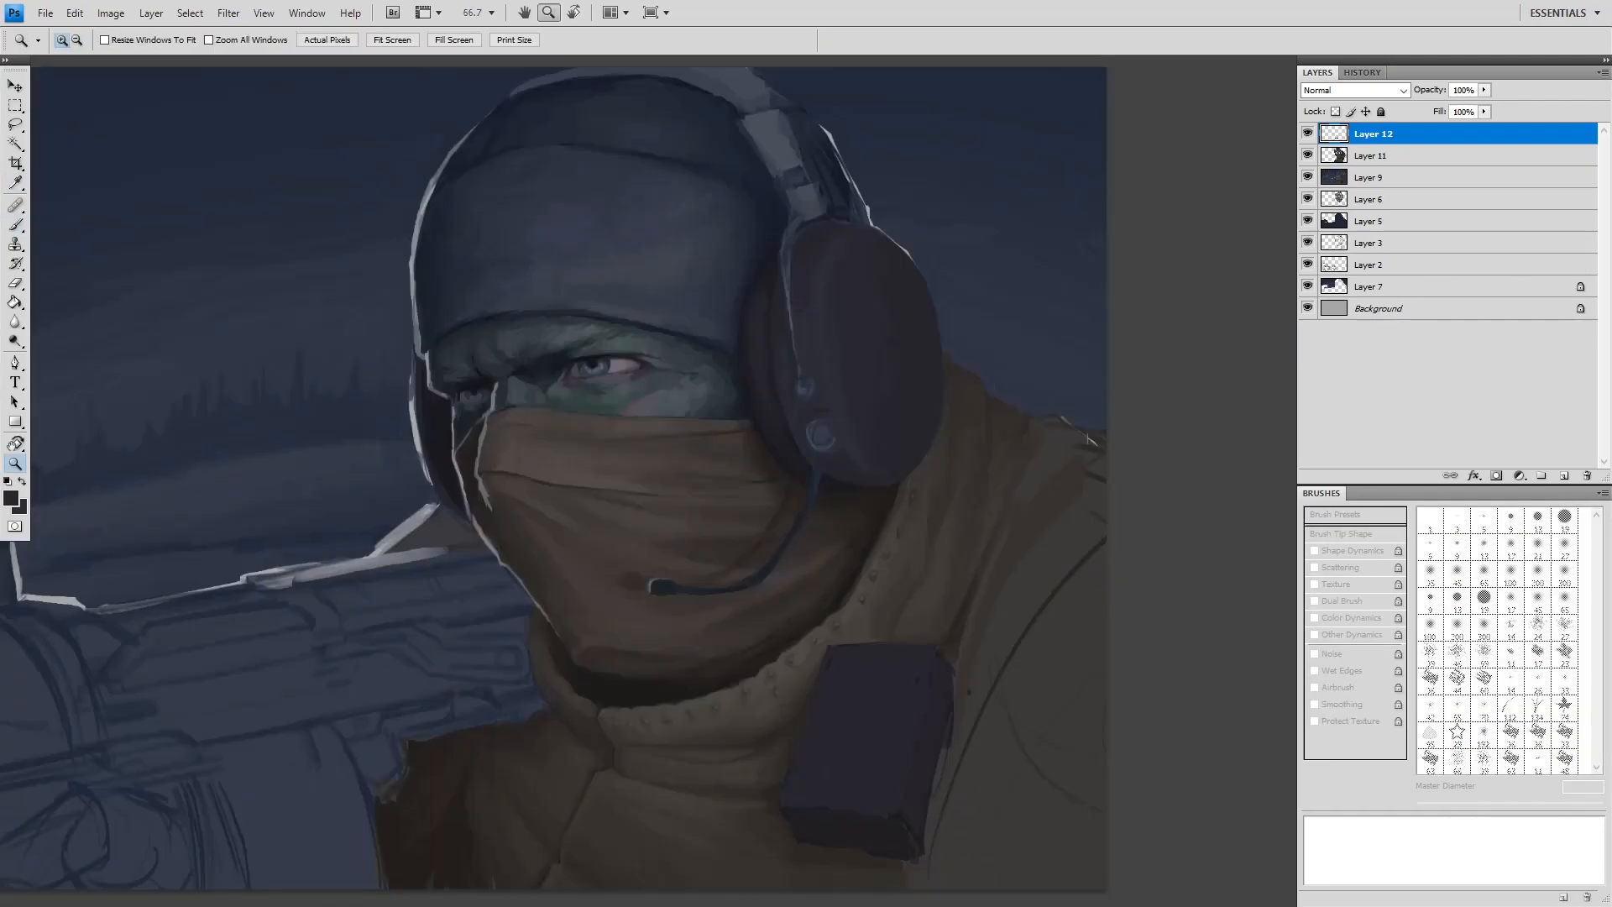
{"action": "left_click", "coordinate": [15, 205]}
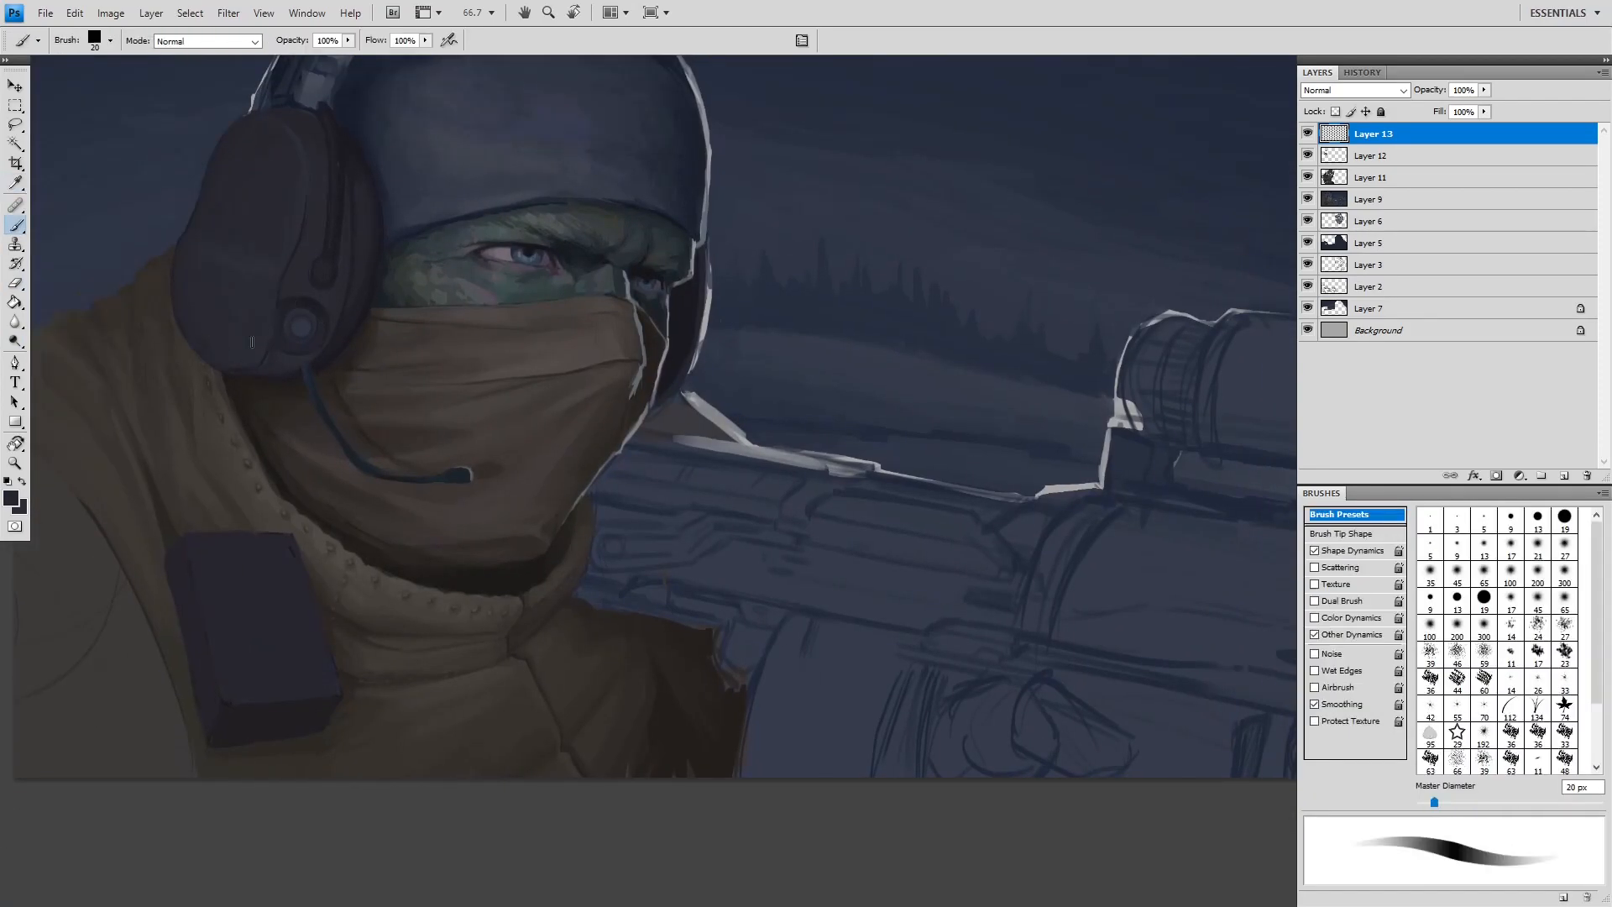
- Paint grey metal panels on the rifle receiver using a grey sampled from the rifle
{"action": "left_click", "coordinate": [14, 125]}
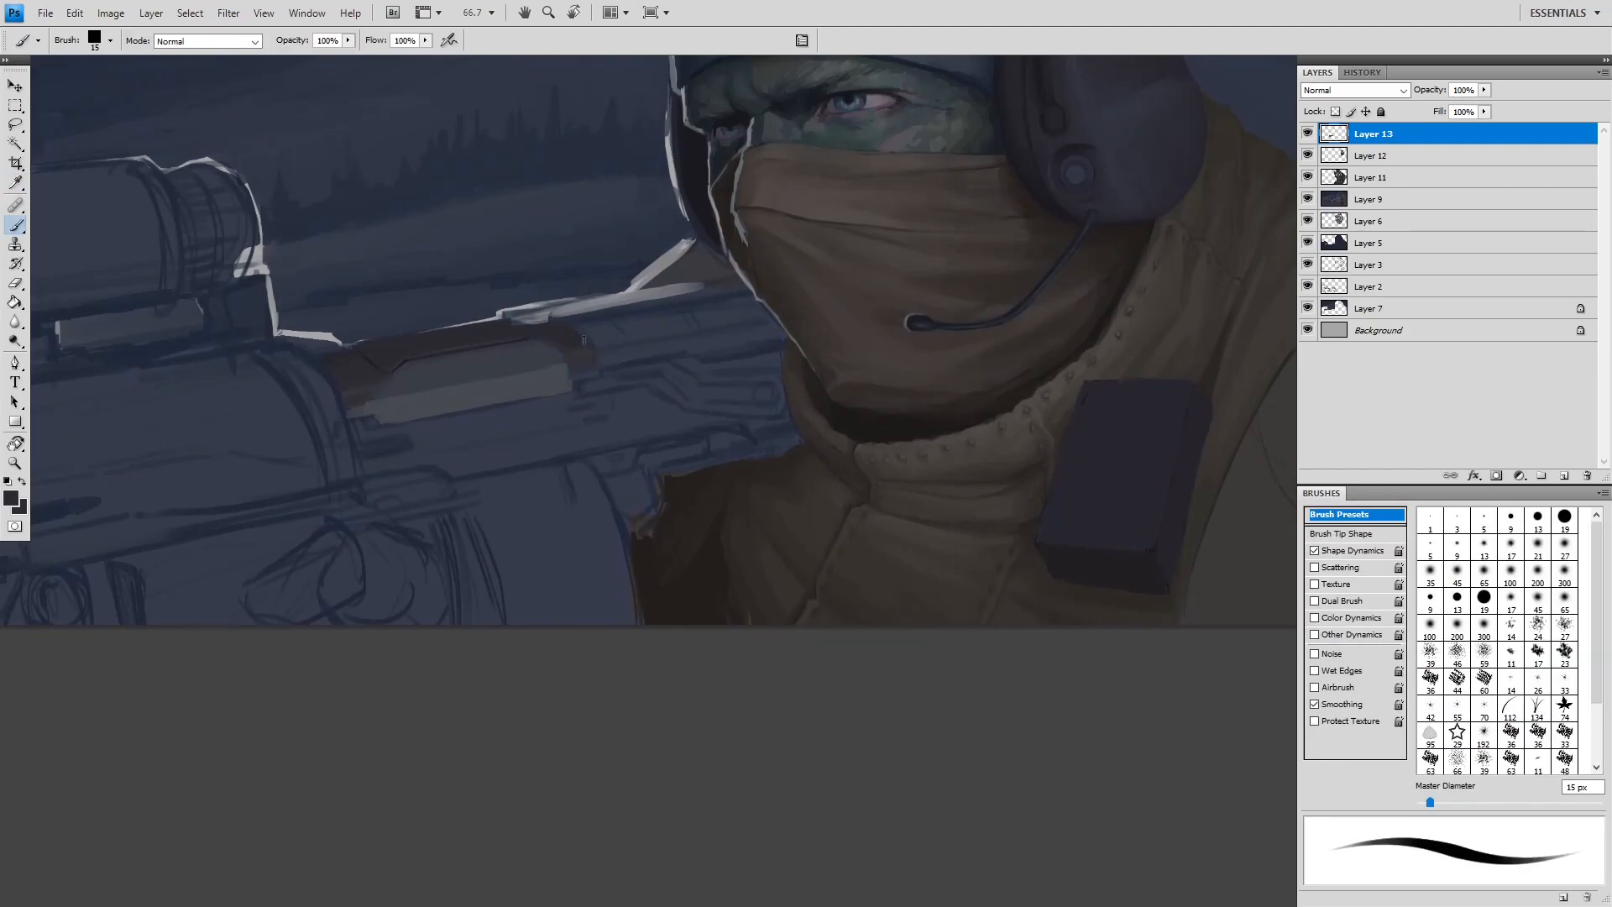
{"action": "scroll", "scroll_direction": "down", "scroll_amount": 3}
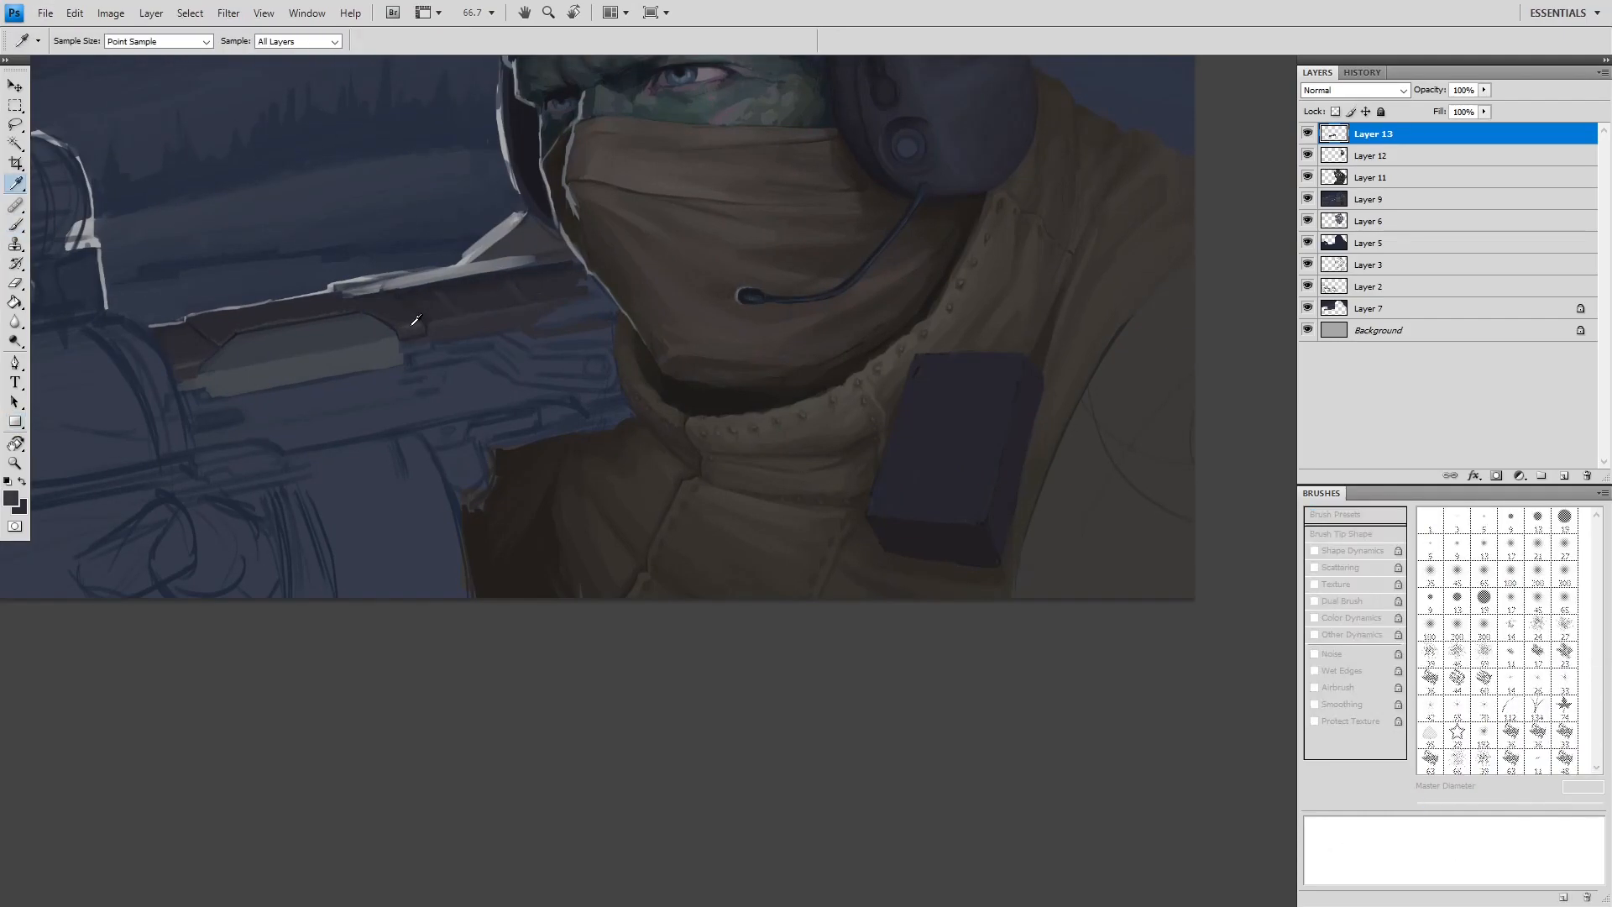
{"action": "left_click", "coordinate": [15, 184]}
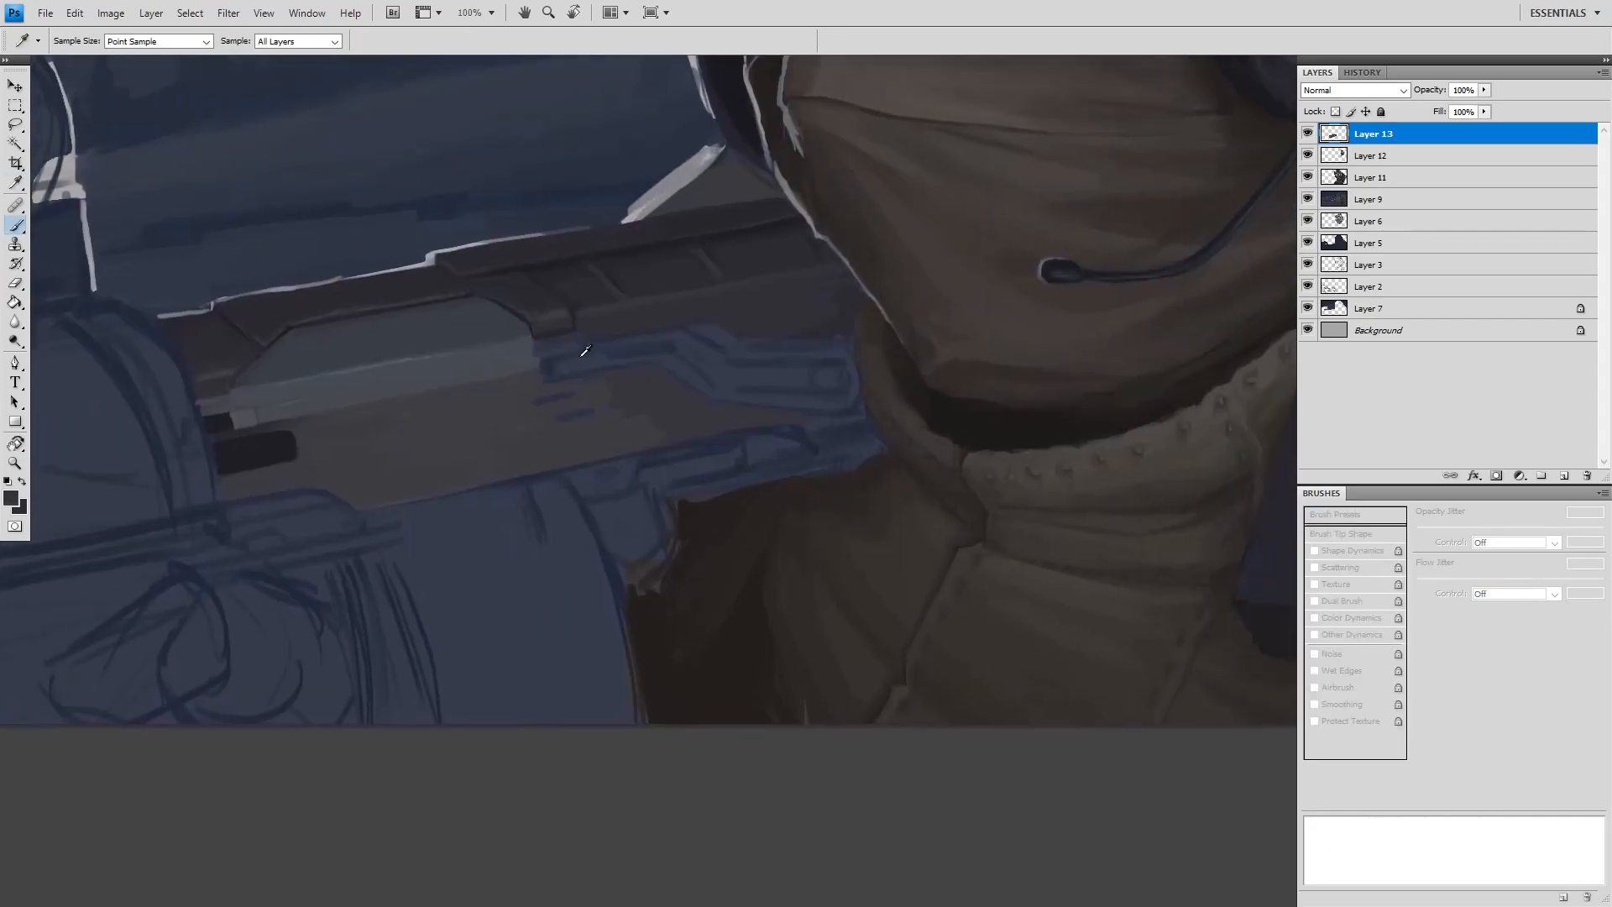
{"action": "left_click", "coordinate": [15, 203]}
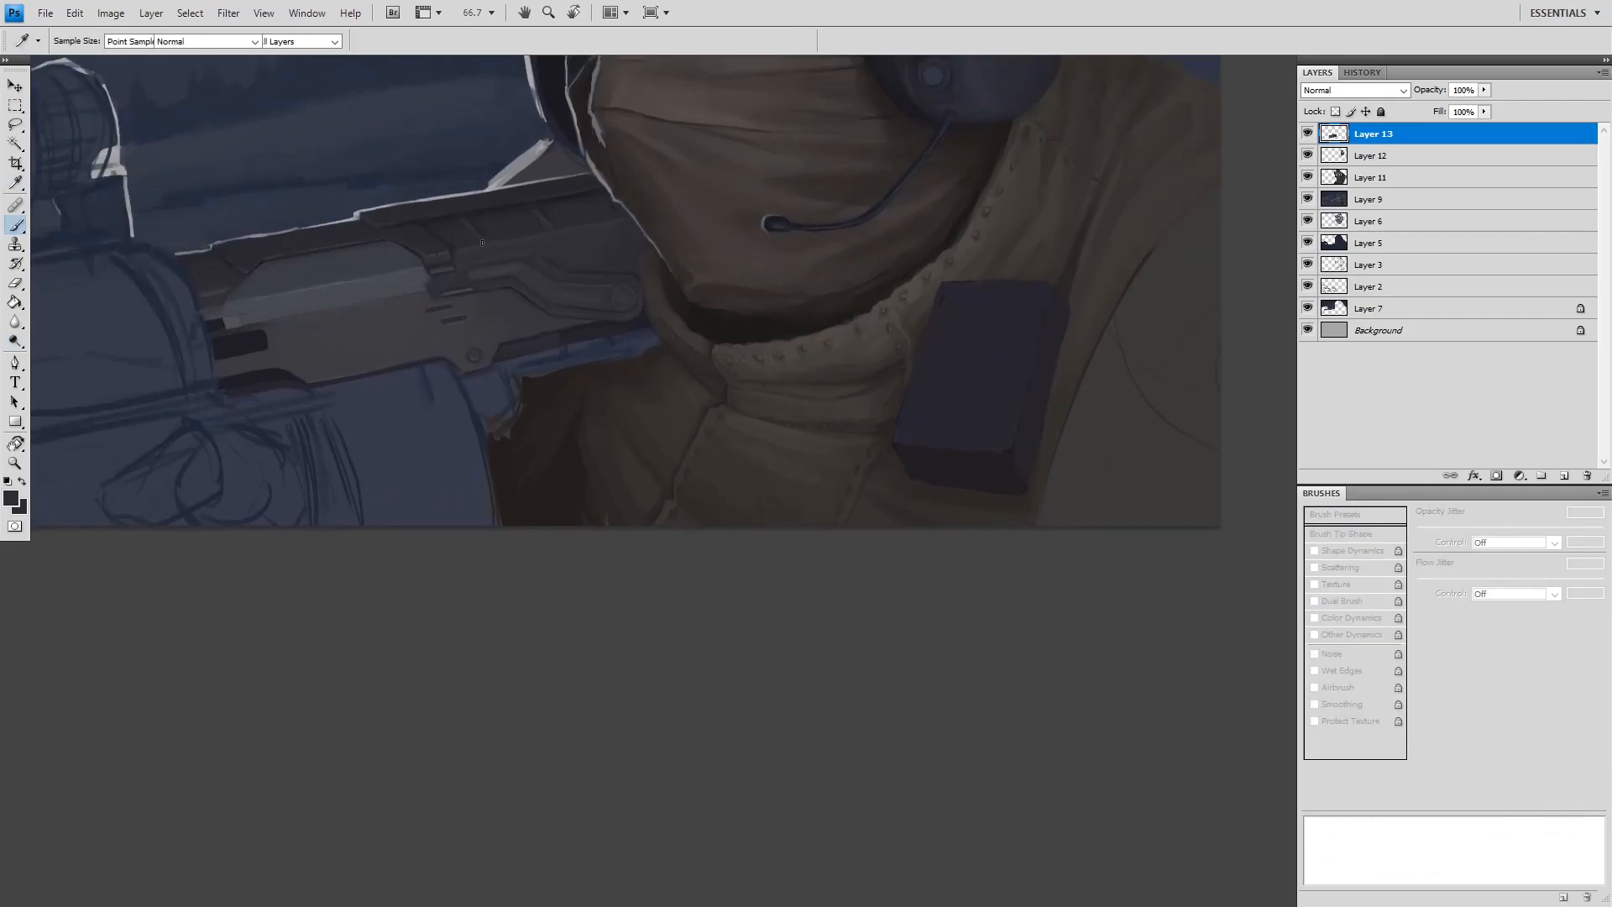
- Add a new paint layer for the dark metal scope, barrel and magazine
{"action": "left_click", "coordinate": [1315, 635]}
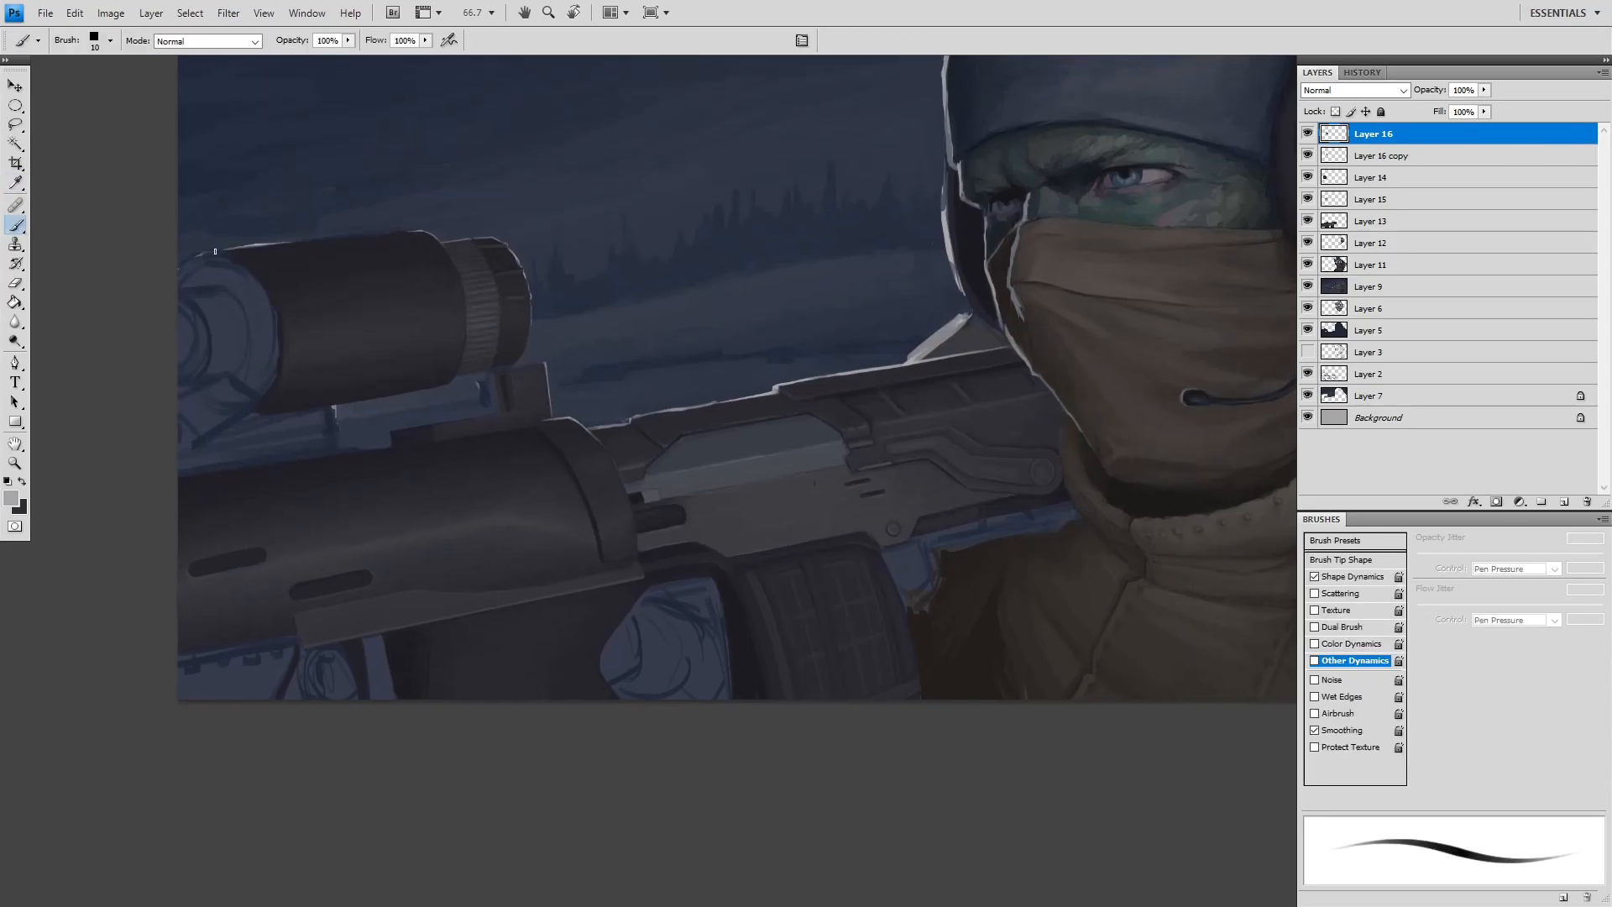
- Merge rifle paint Layers 14–16 down into Layer 16 copy
{"action": "left_click", "coordinate": [203, 40]}
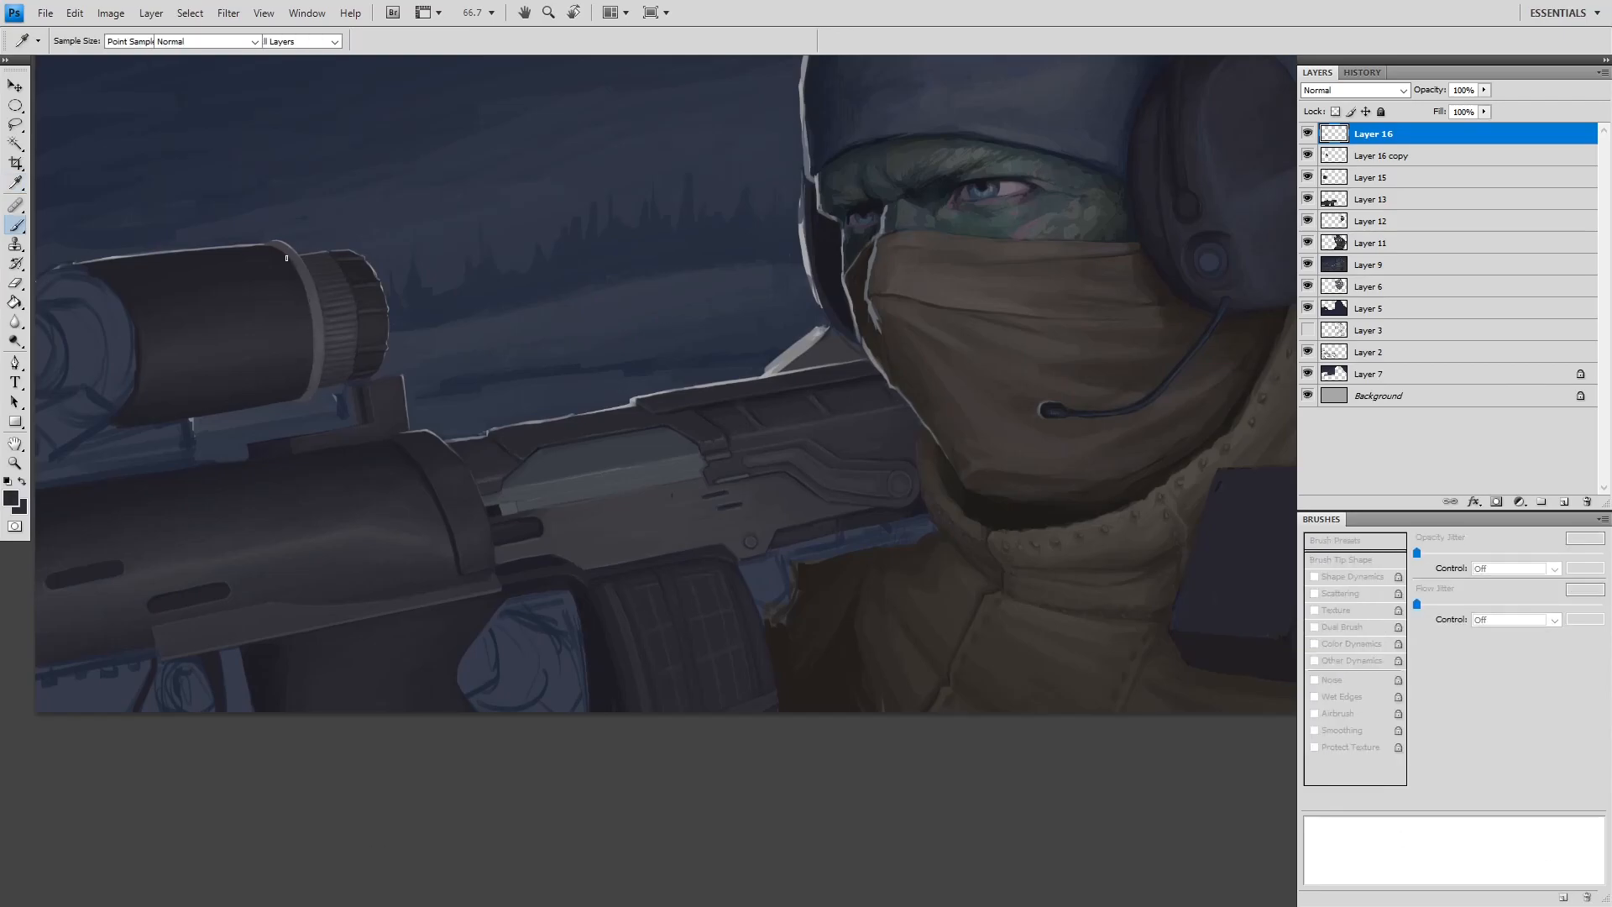
{"action": "left_click", "coordinate": [1383, 156]}
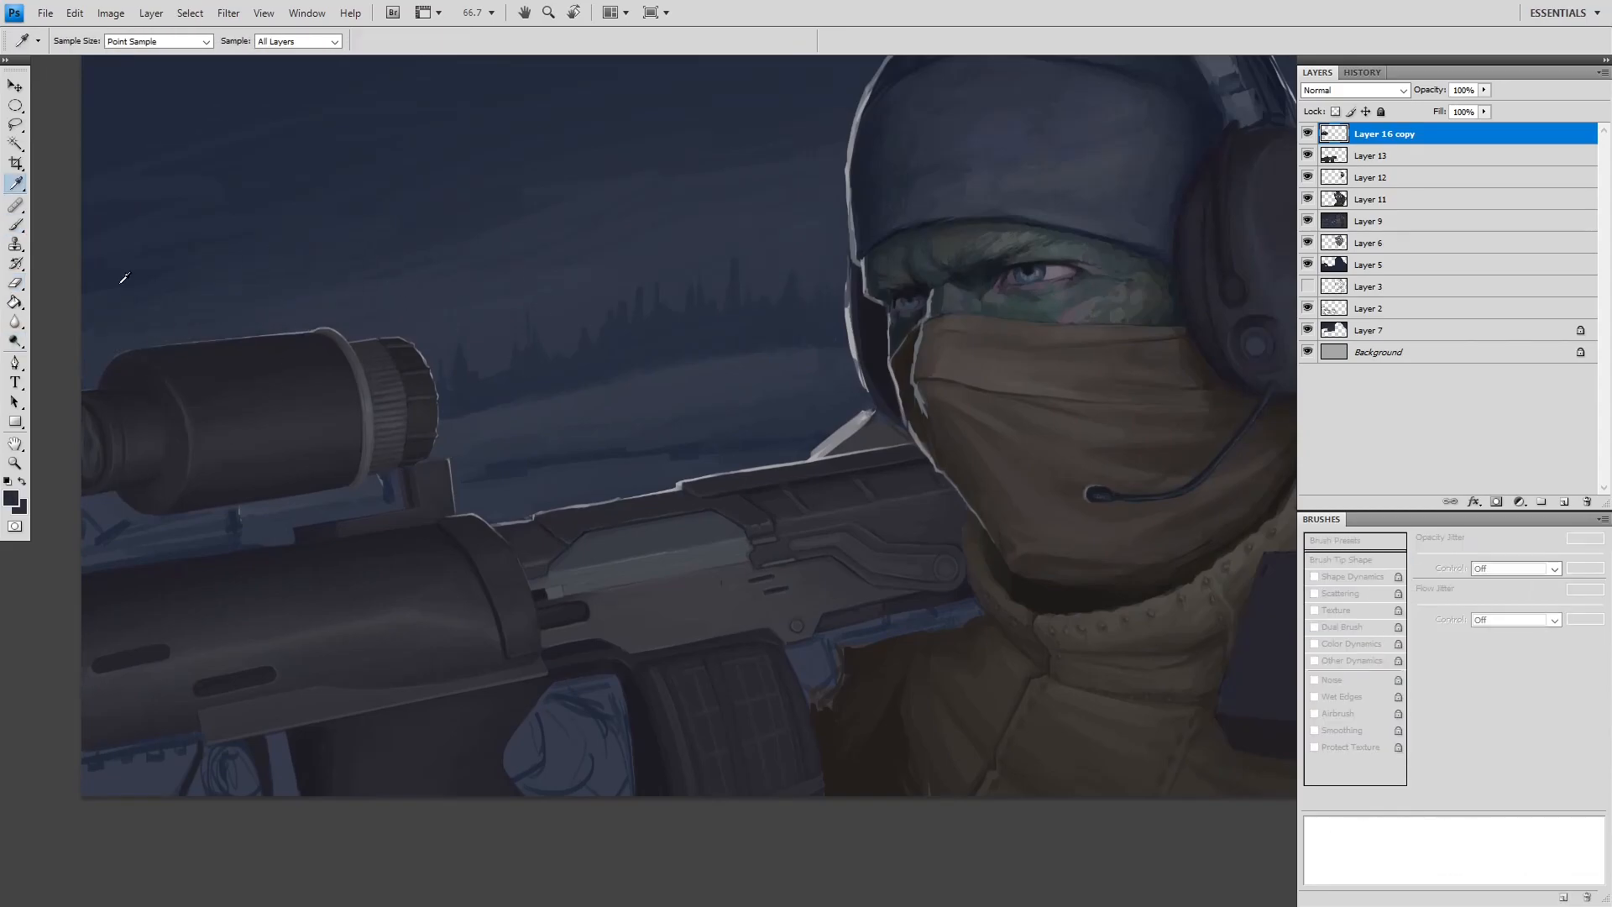
- Paint lighter grey highlights along the rifle receiver's top plate on Layer 14 copy 3
{"action": "left_click", "coordinate": [14, 201]}
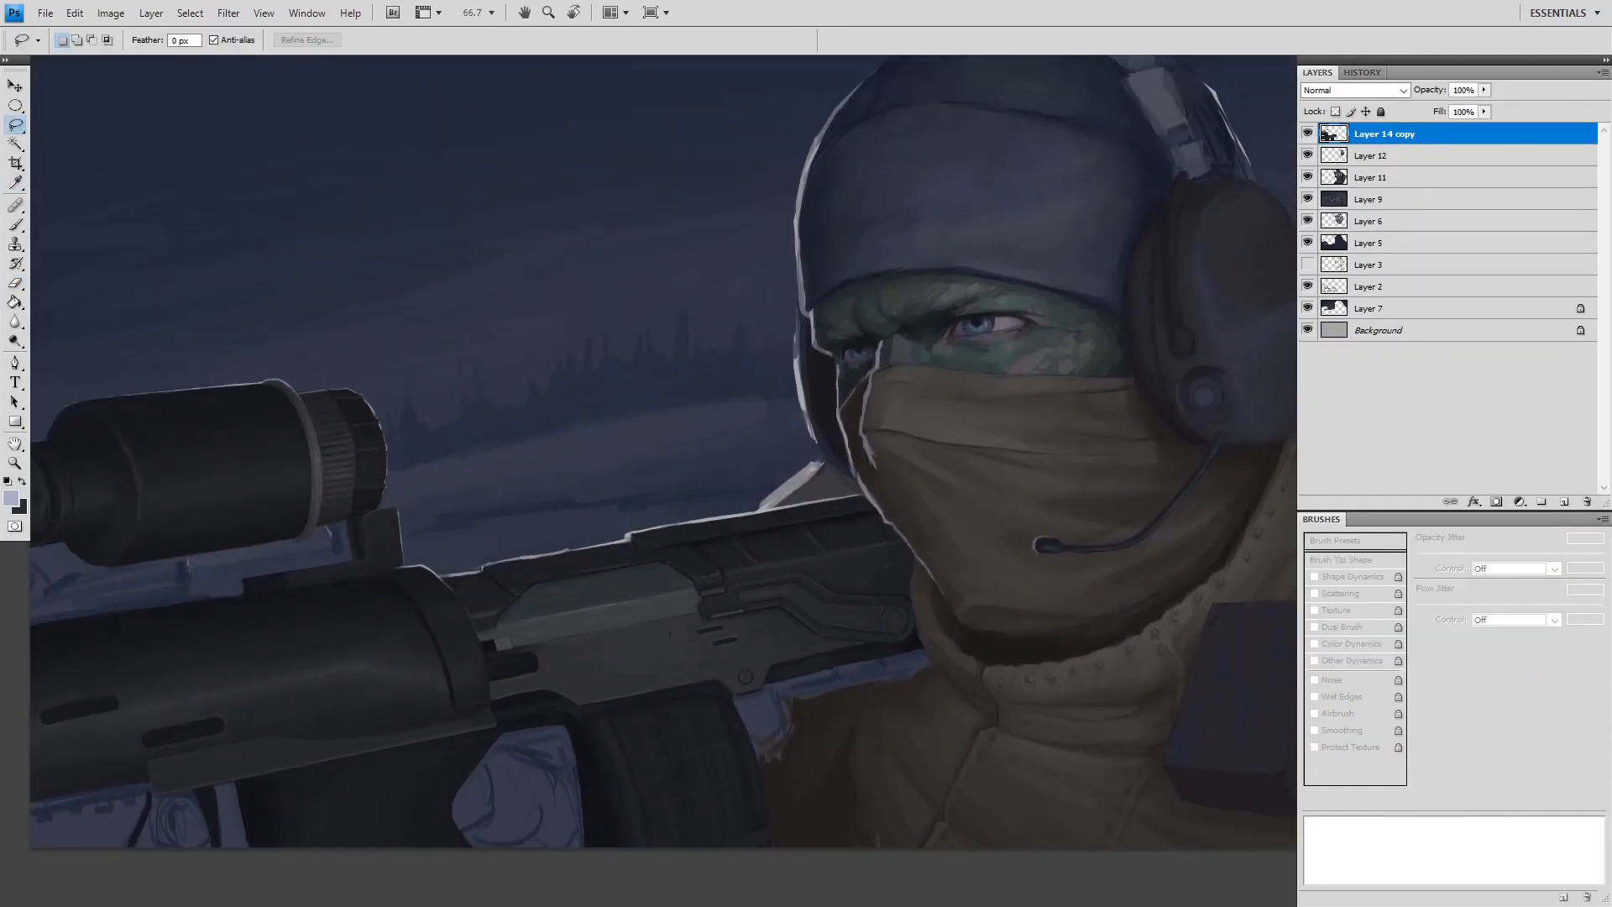
{"action": "left_click", "coordinate": [15, 203]}
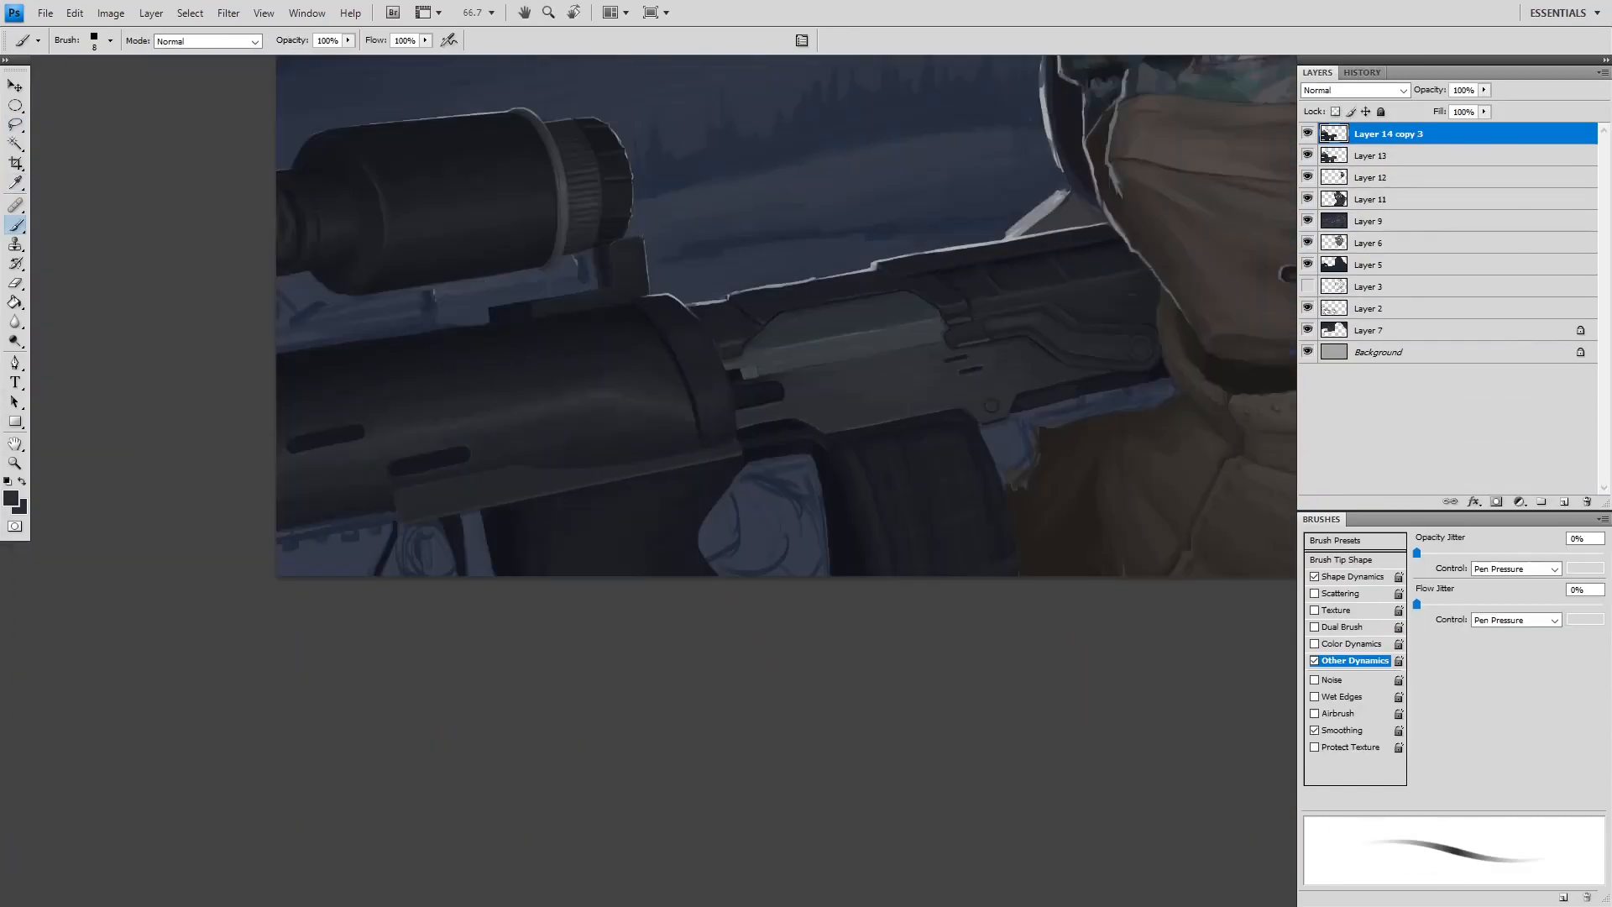
{"action": "scroll", "scroll_direction": "down", "scroll_amount": 3}
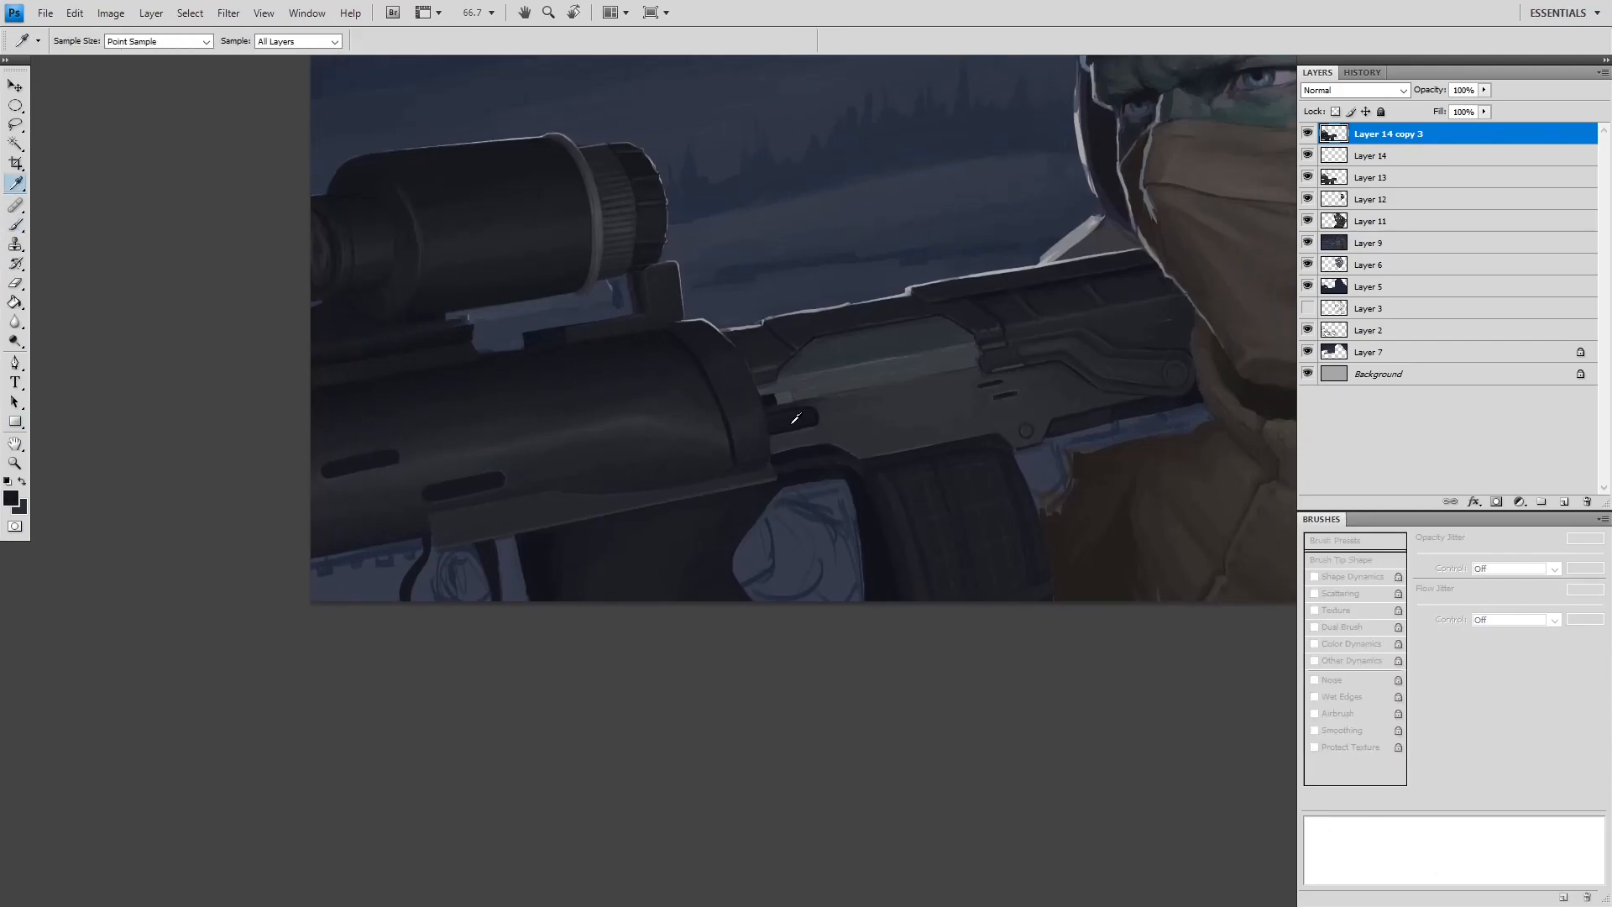
- Sample a colour from the rifle body to start painting the gripping fingers
{"action": "left_click", "coordinate": [14, 203]}
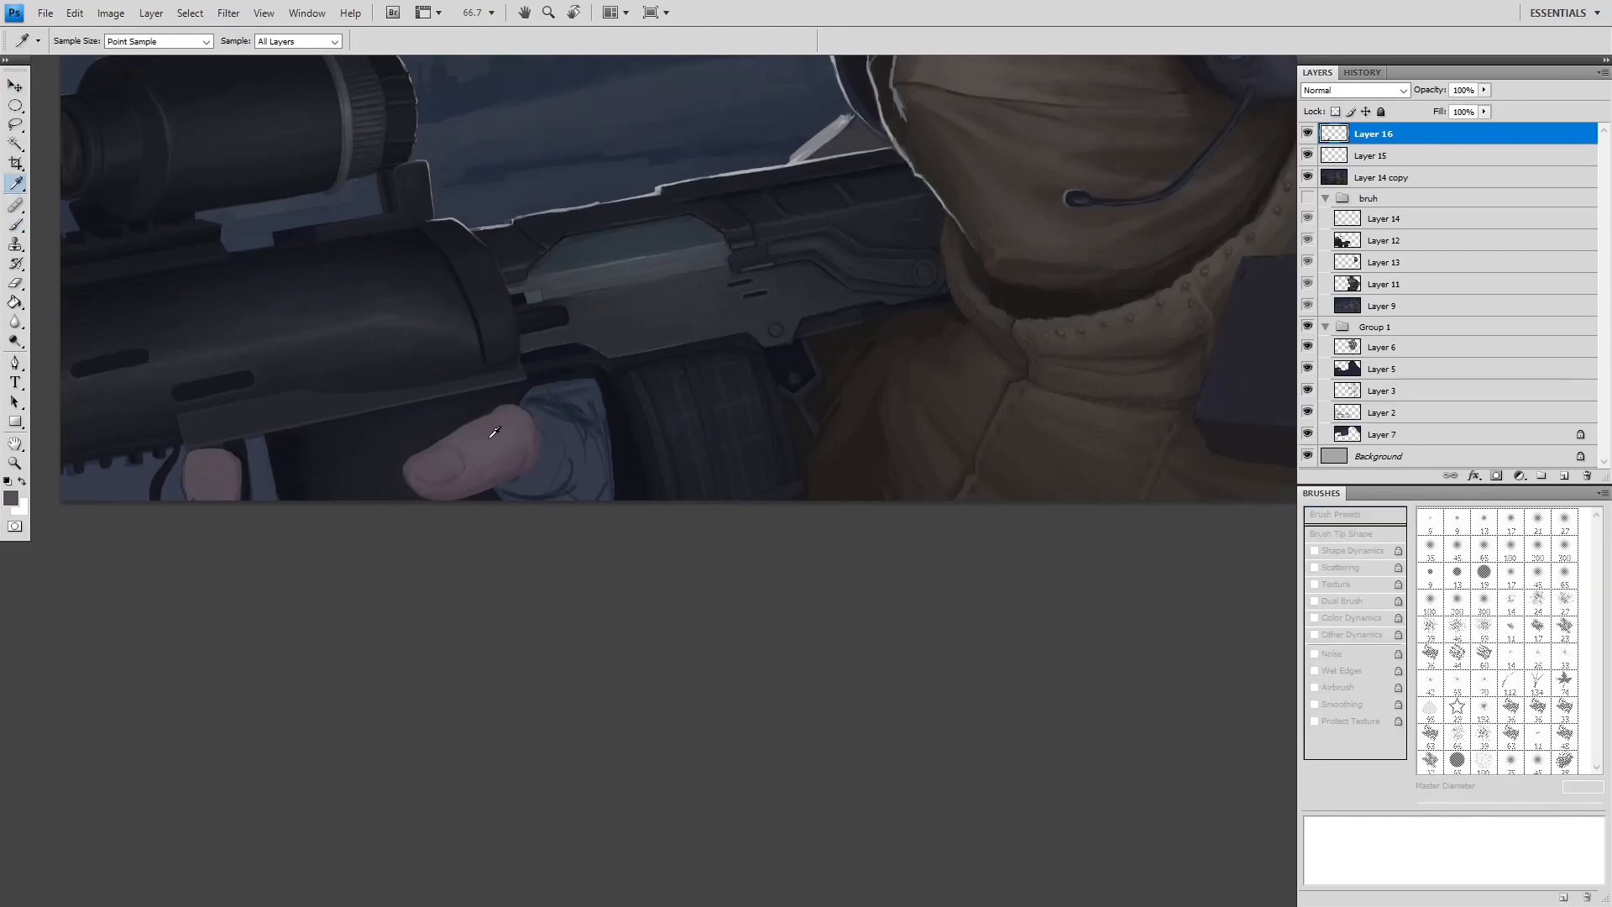
- Choose dark purple #131118 as the foreground colour in the Color Picker
{"action": "left_click", "coordinate": [9, 494]}
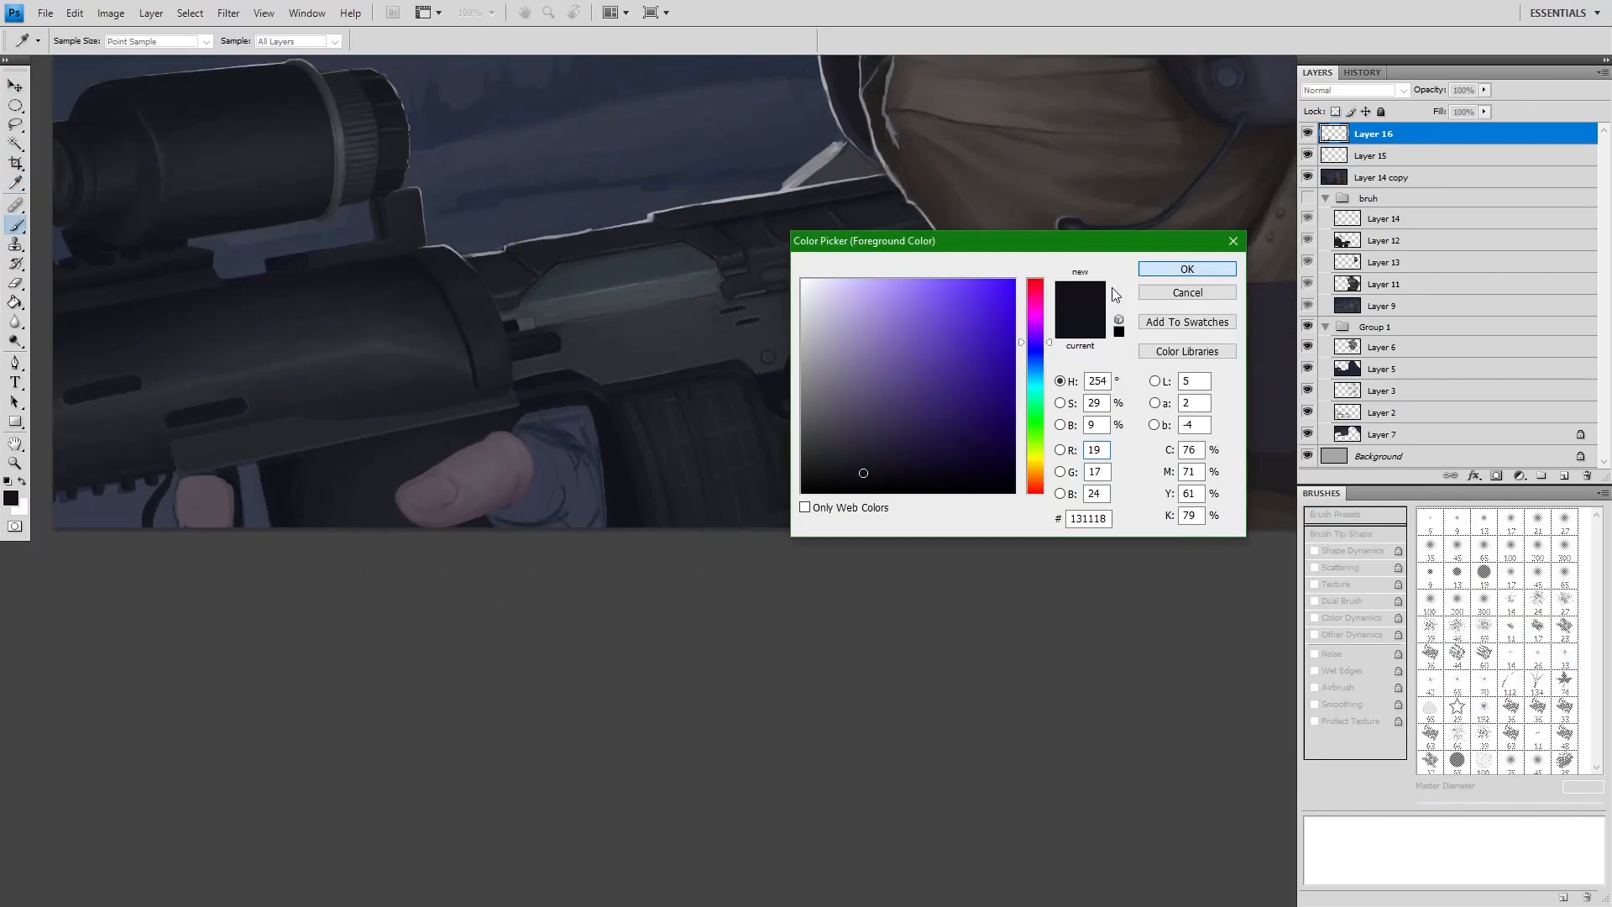
{"action": "left_click", "coordinate": [1186, 269]}
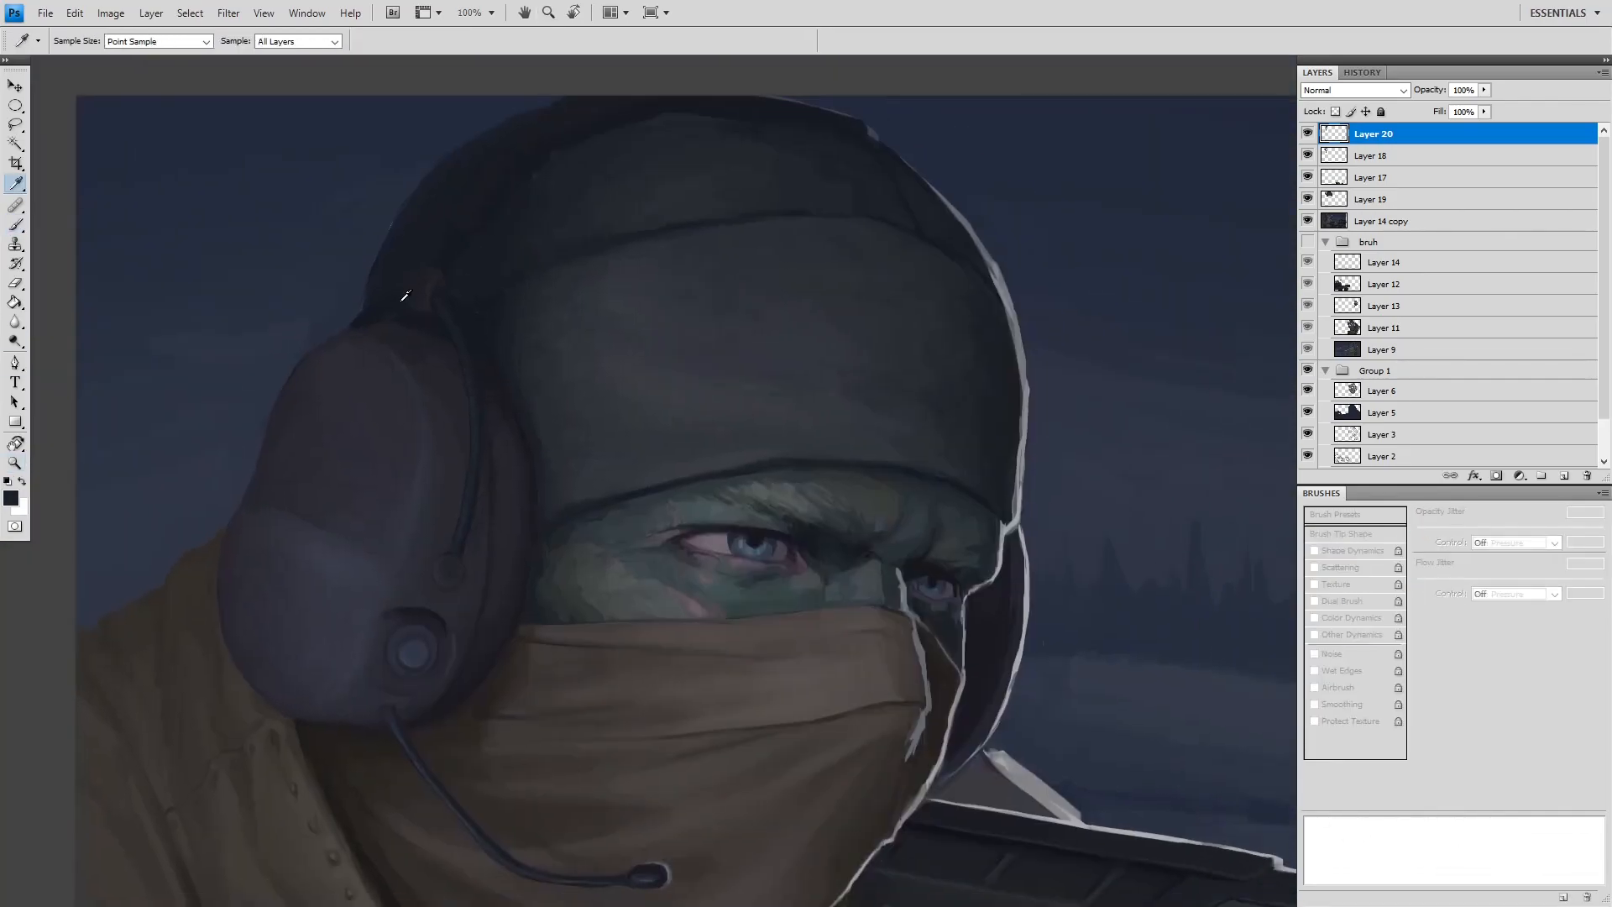
- Sample a colour from the helmet edge to shade the headset and helmet
{"action": "left_click", "coordinate": [16, 205]}
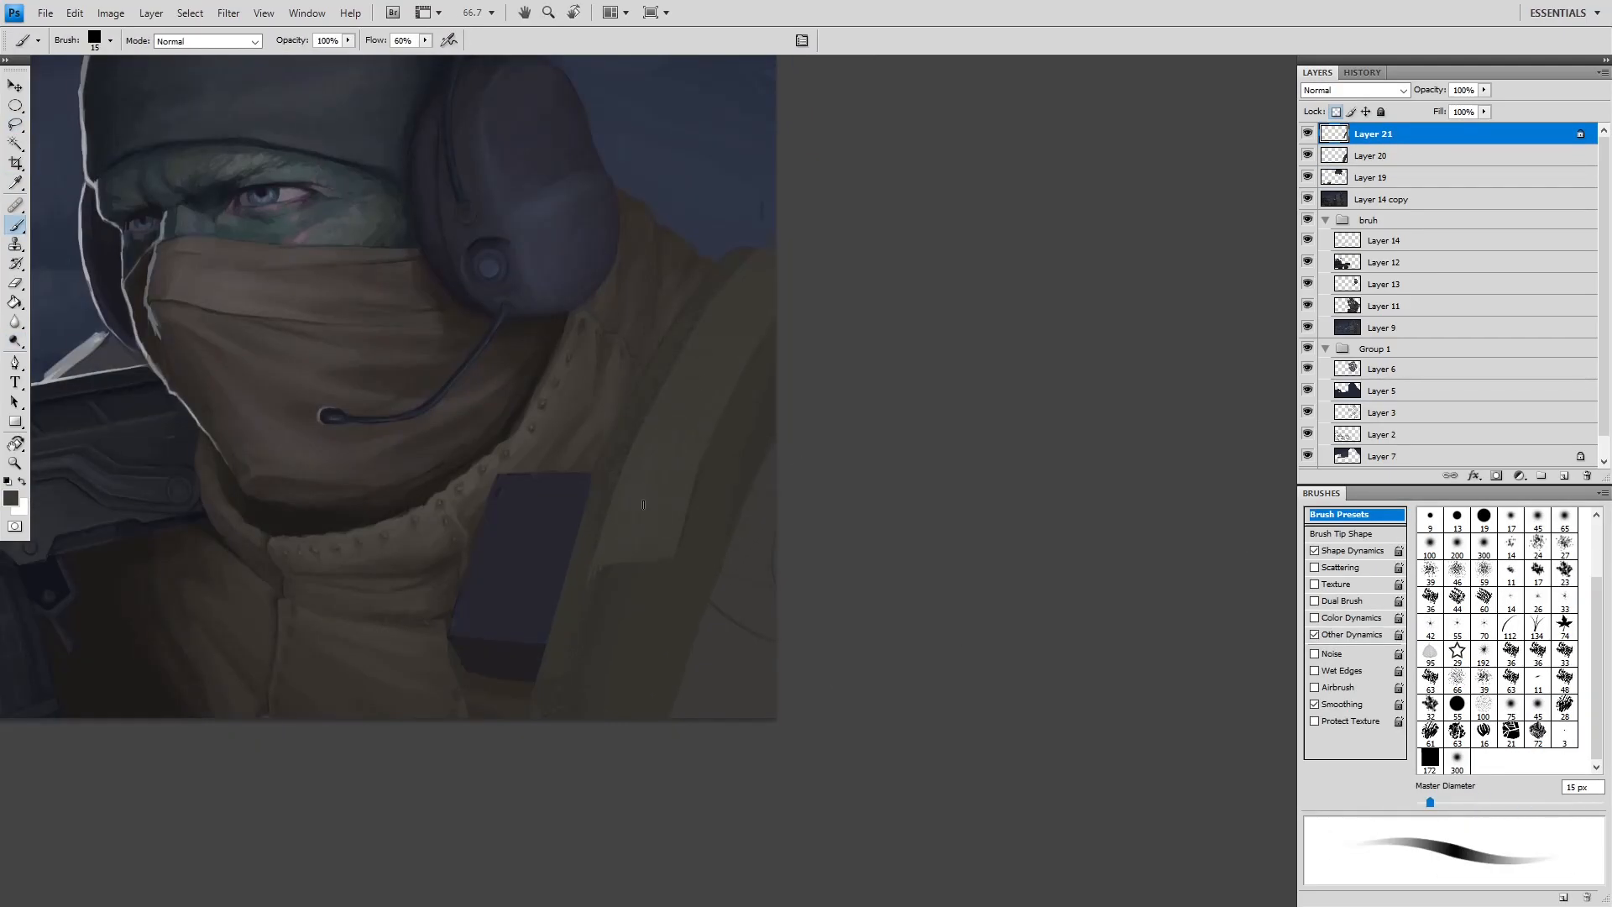
- Paint a dark rectangular radio box onto the coat's chest on Layer 21
{"action": "left_click", "coordinate": [1374, 155]}
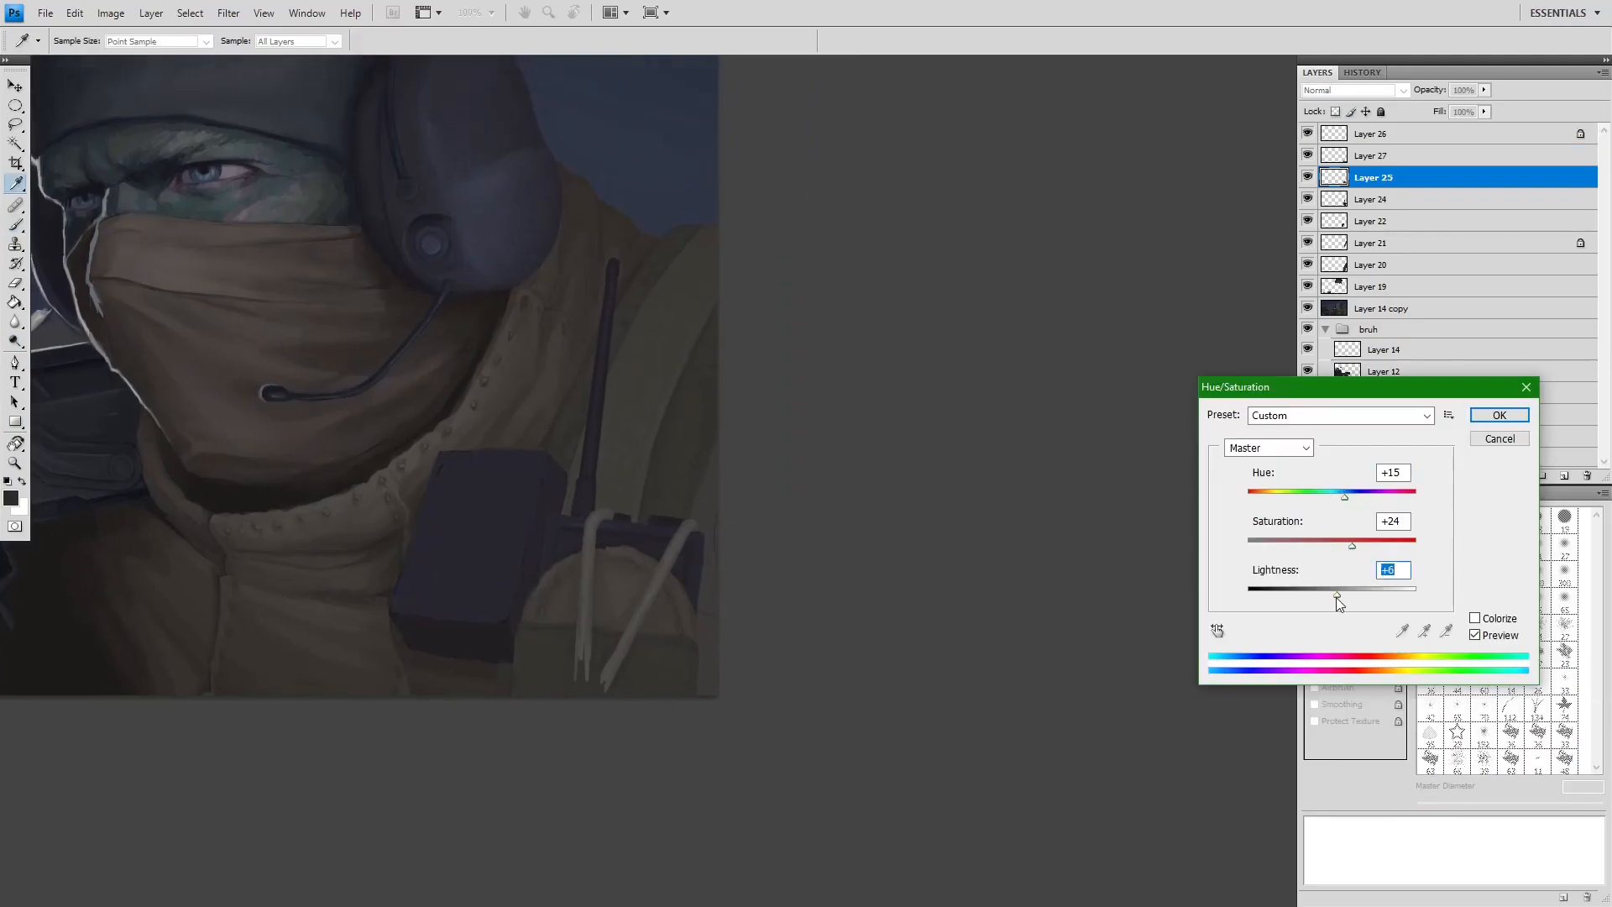
- Recolour the chest radio olive green and paint detail on its straps
{"action": "left_click", "coordinate": [1498, 414]}
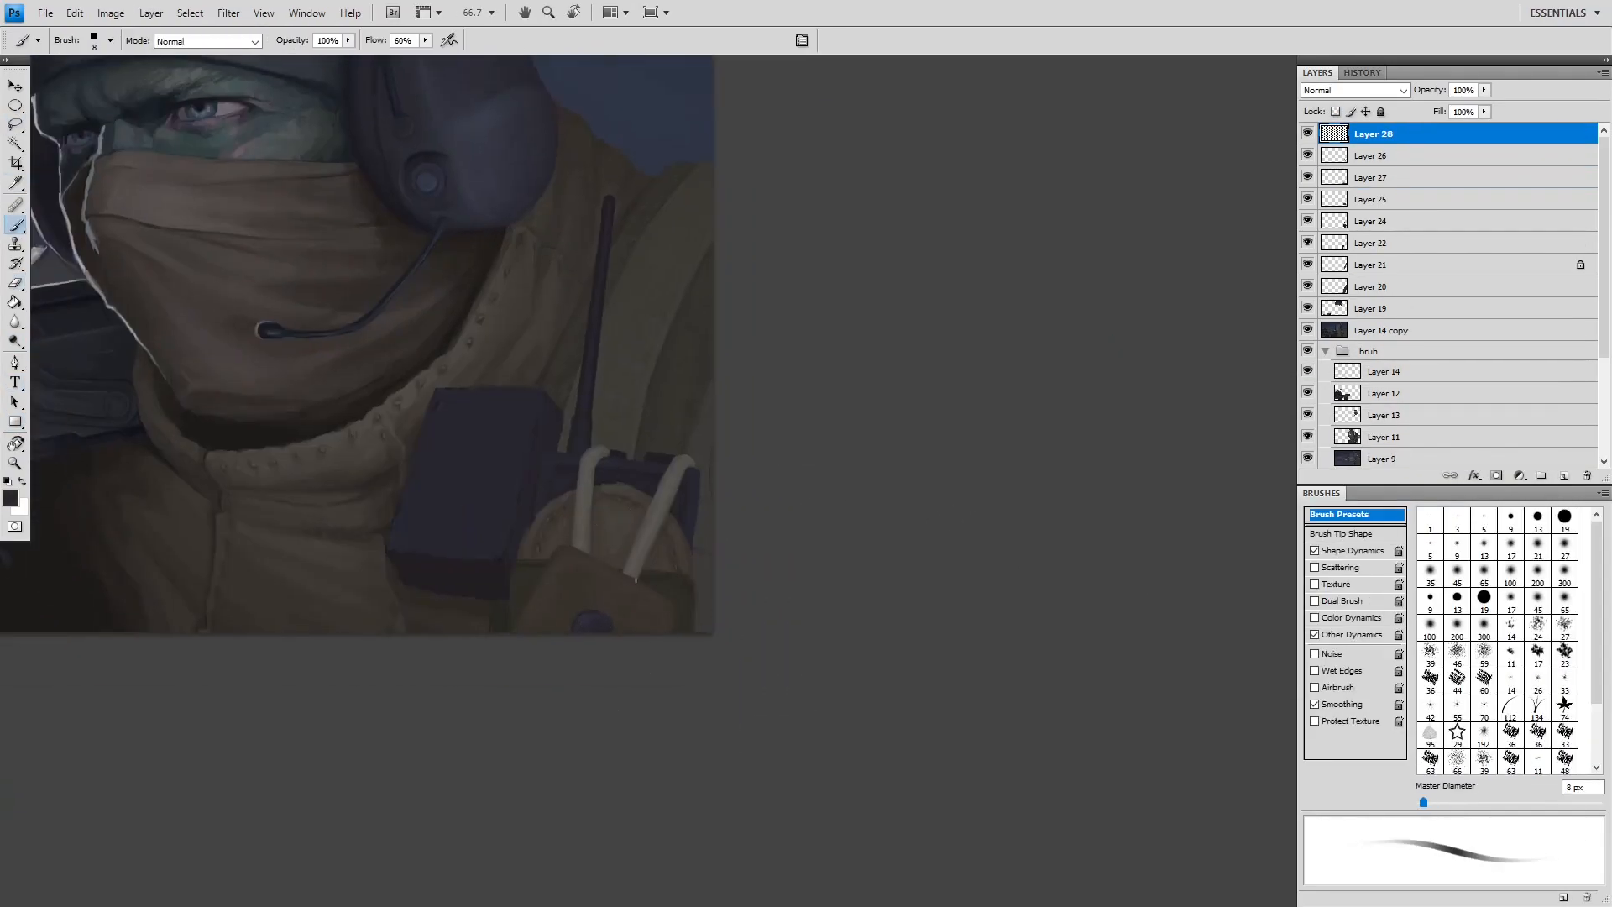
{"action": "left_click", "coordinate": [1374, 199]}
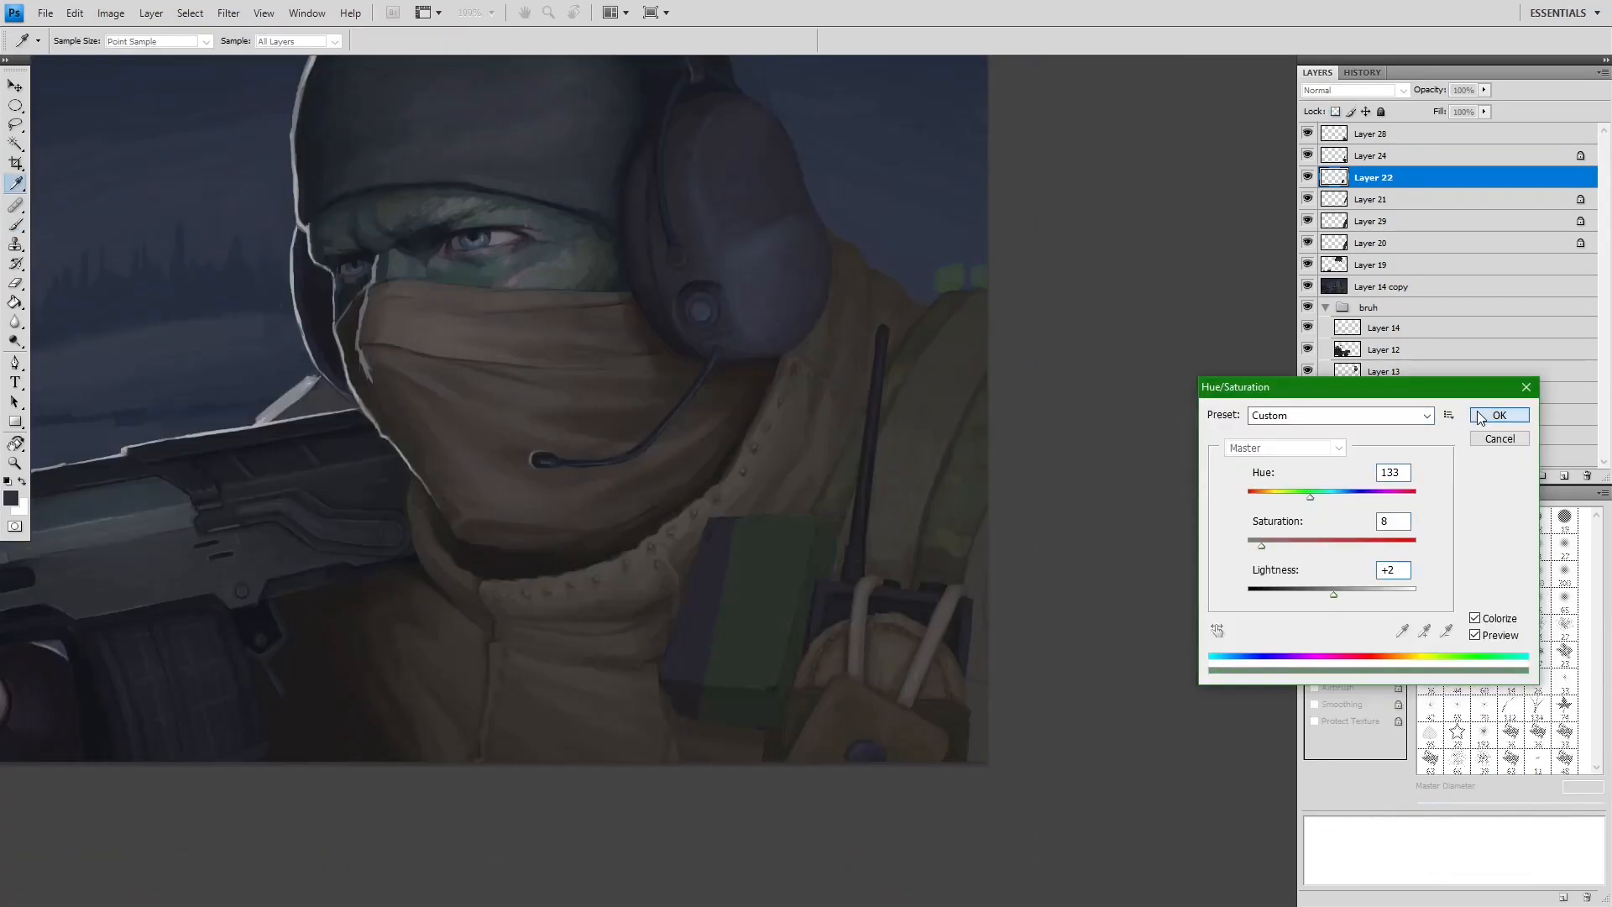
{"action": "left_click", "coordinate": [1498, 415]}
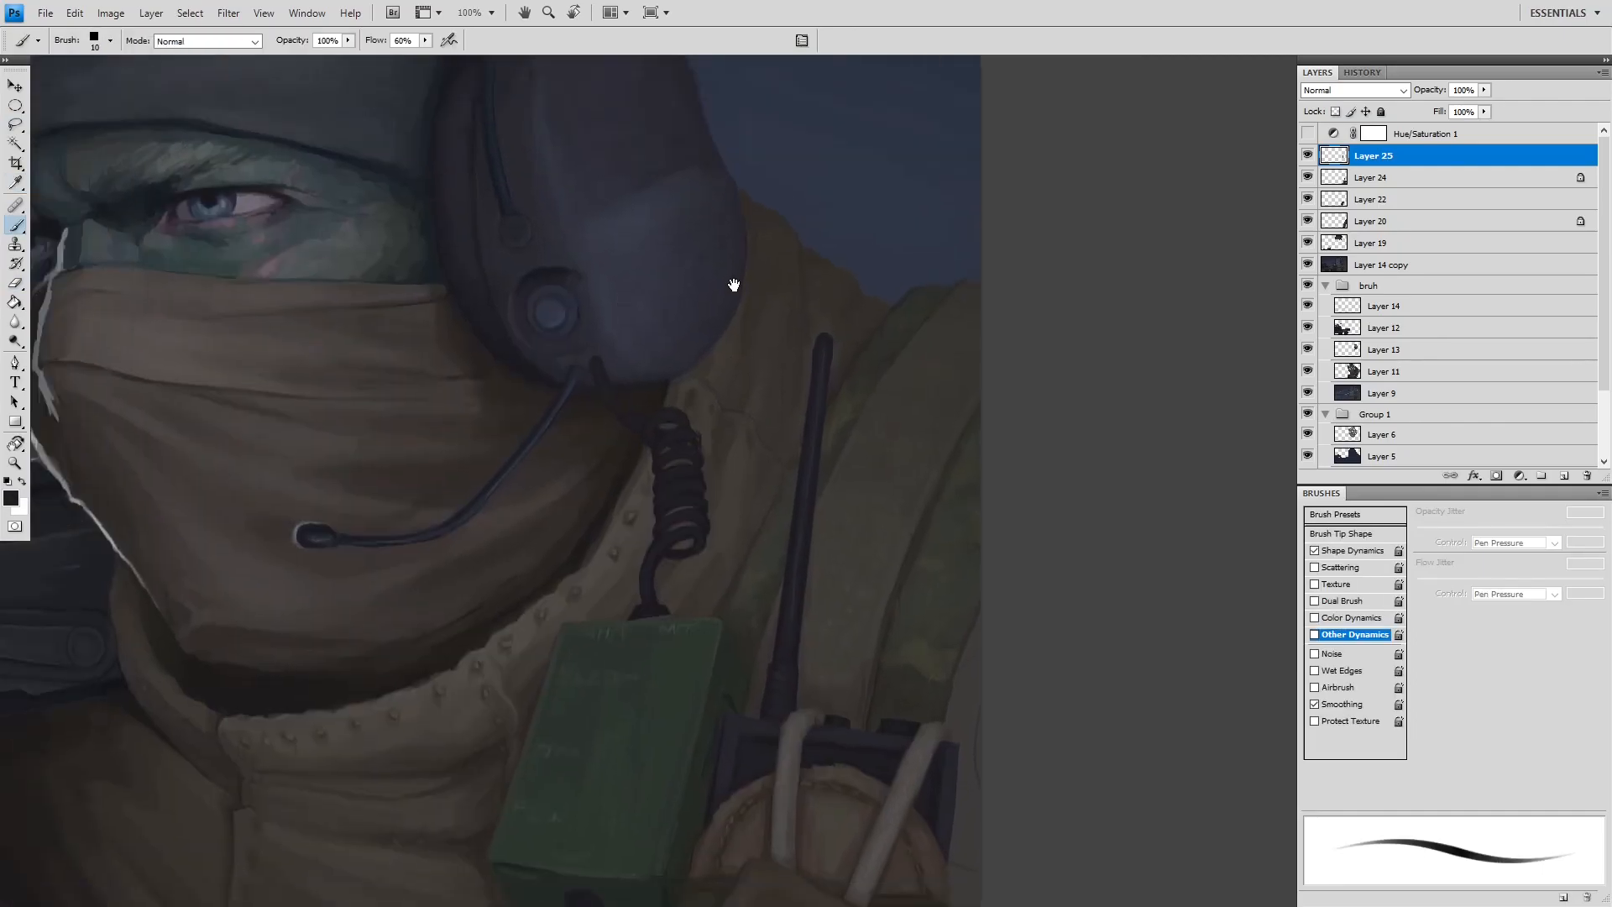
{"action": "left_click", "coordinate": [1338, 514]}
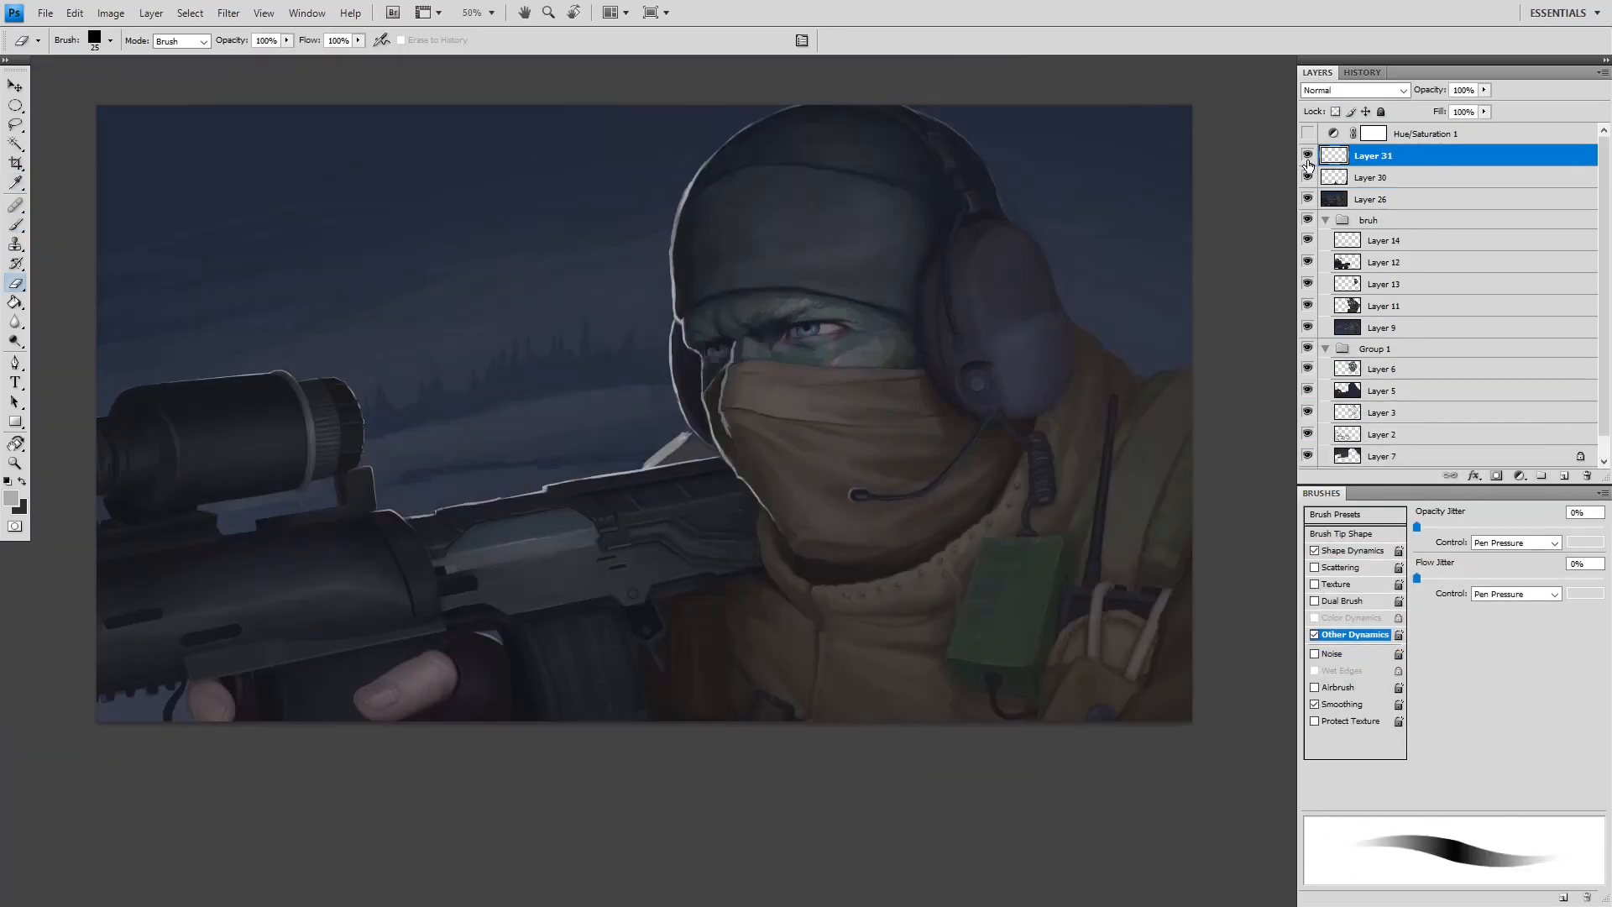
- Select the night sky with Color Range at Fuzziness 12
{"action": "left_click", "coordinate": [189, 13]}
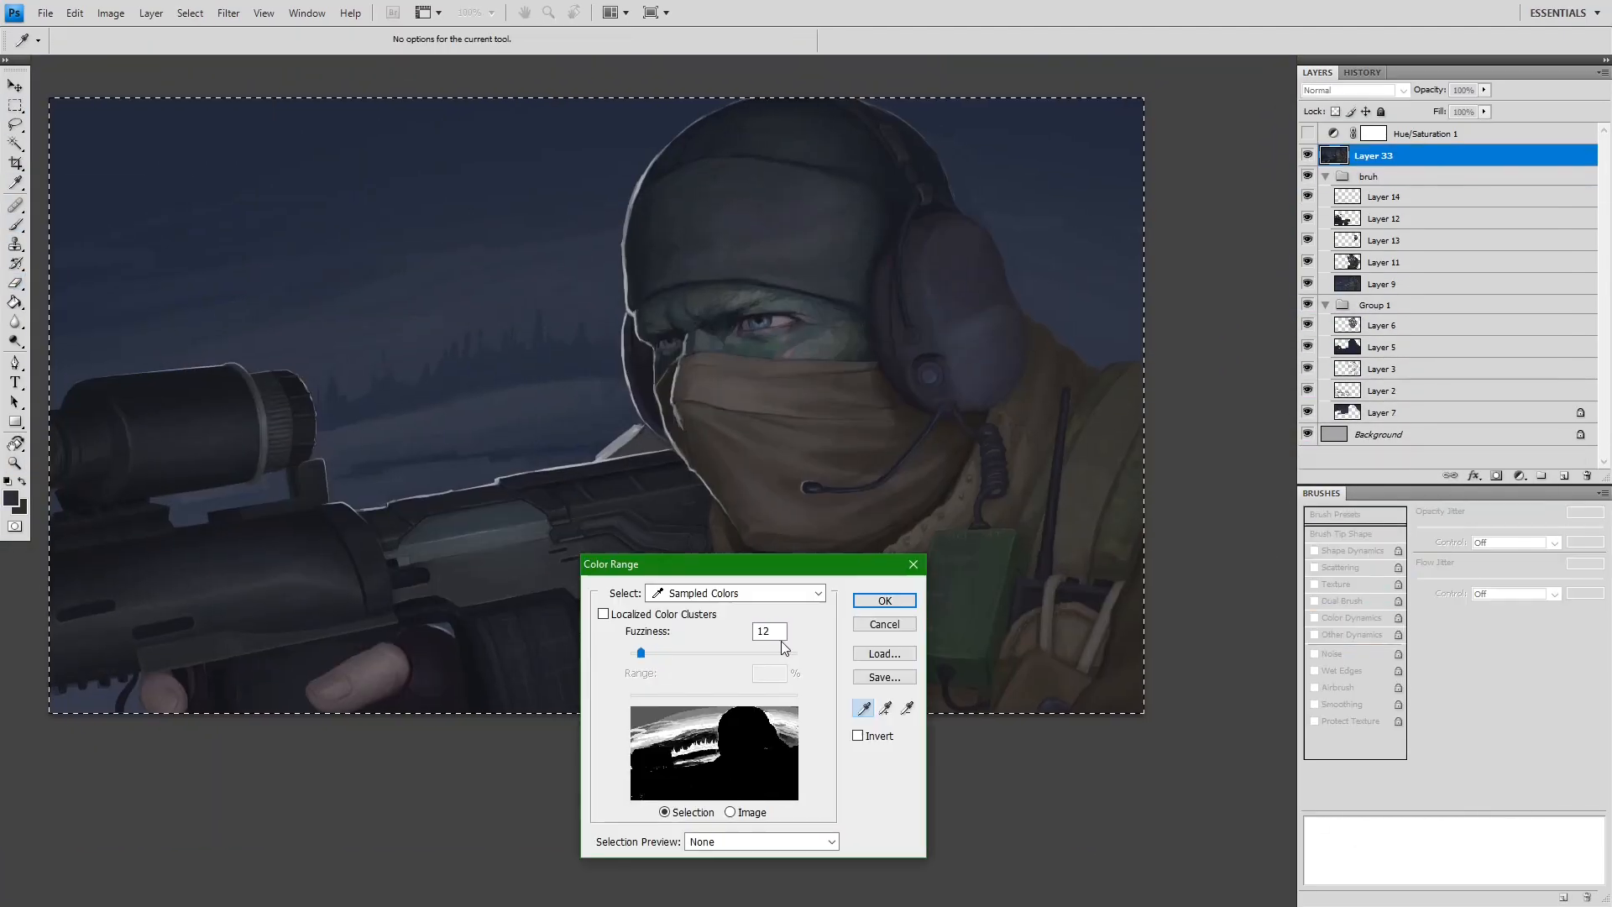
{"action": "left_click", "coordinate": [882, 601]}
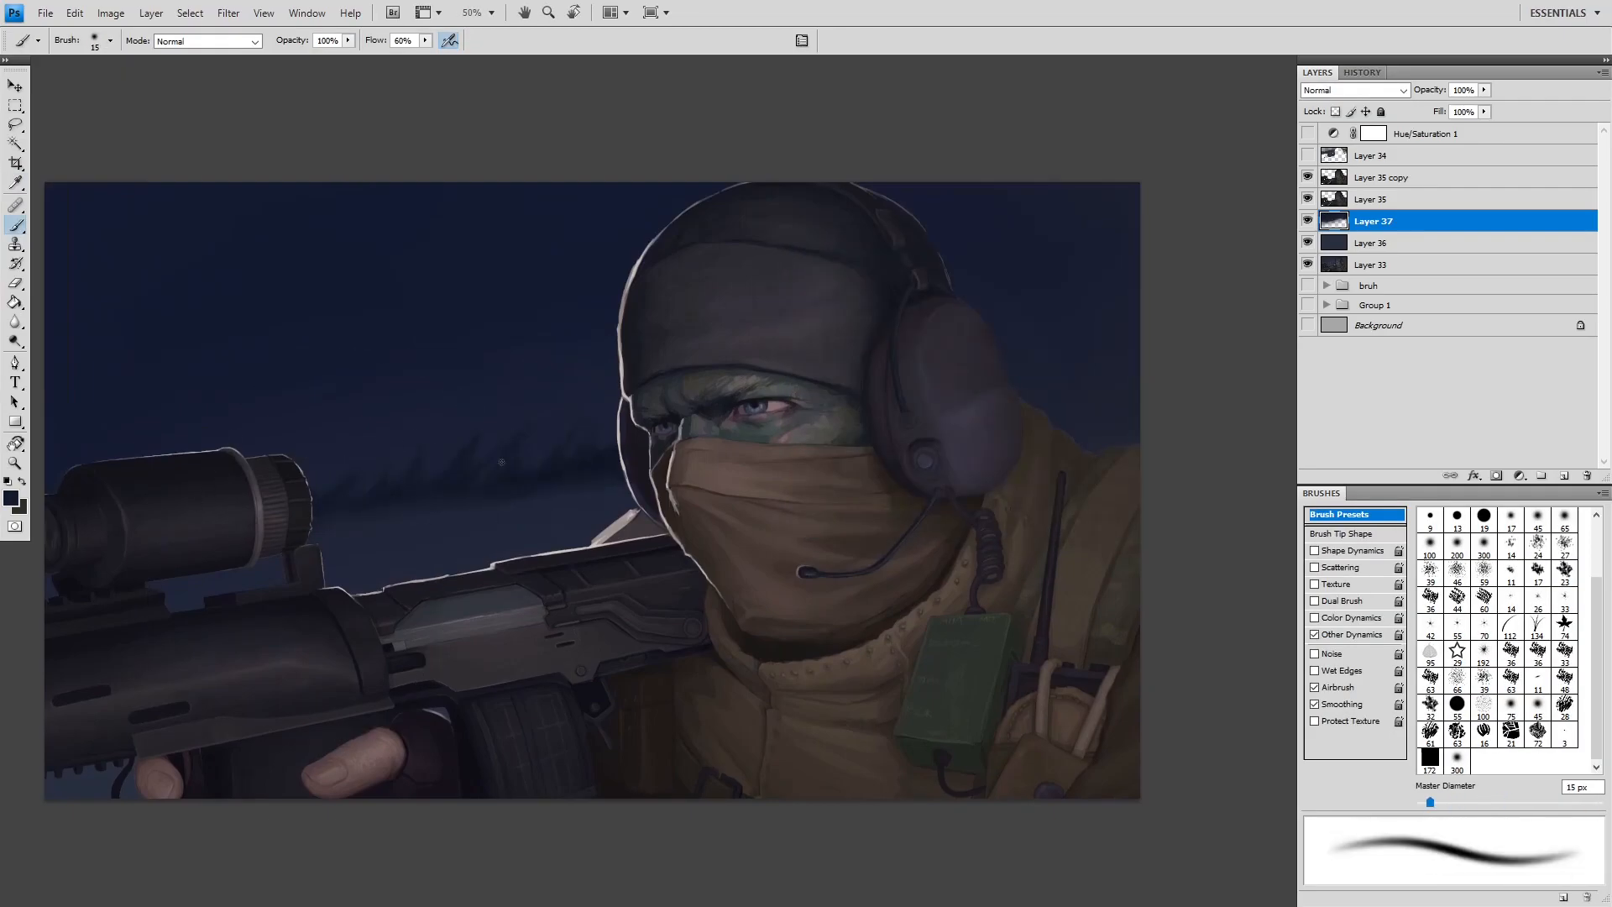
- Begin the misty sky texture with a freehand Lasso selection
{"action": "left_click", "coordinate": [15, 123]}
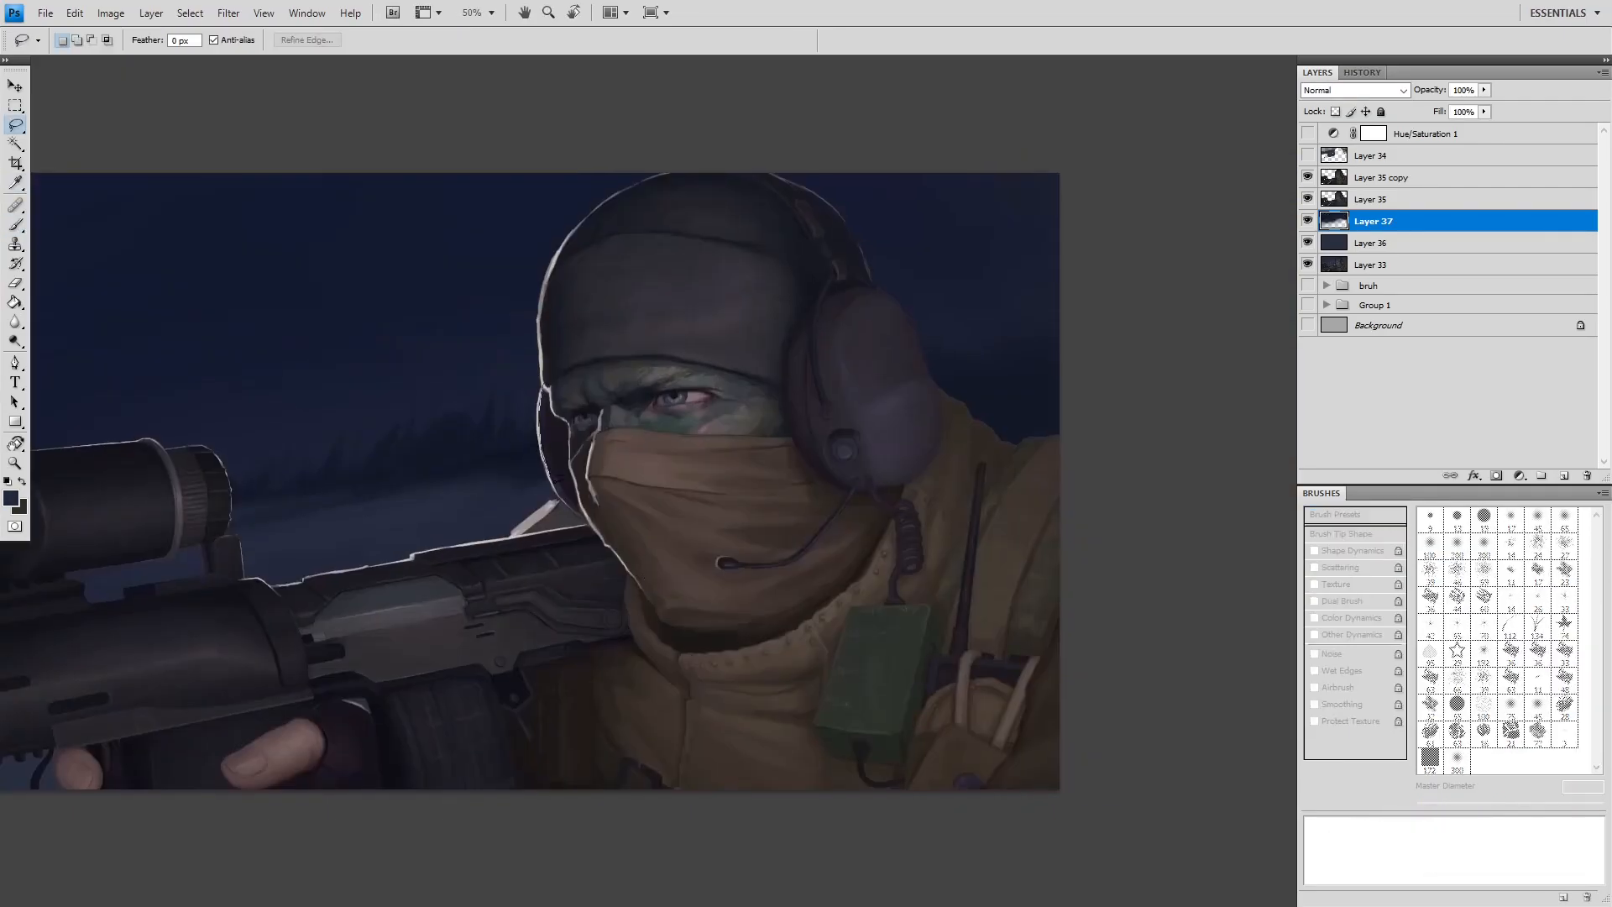
{"action": "left_click", "coordinate": [15, 164]}
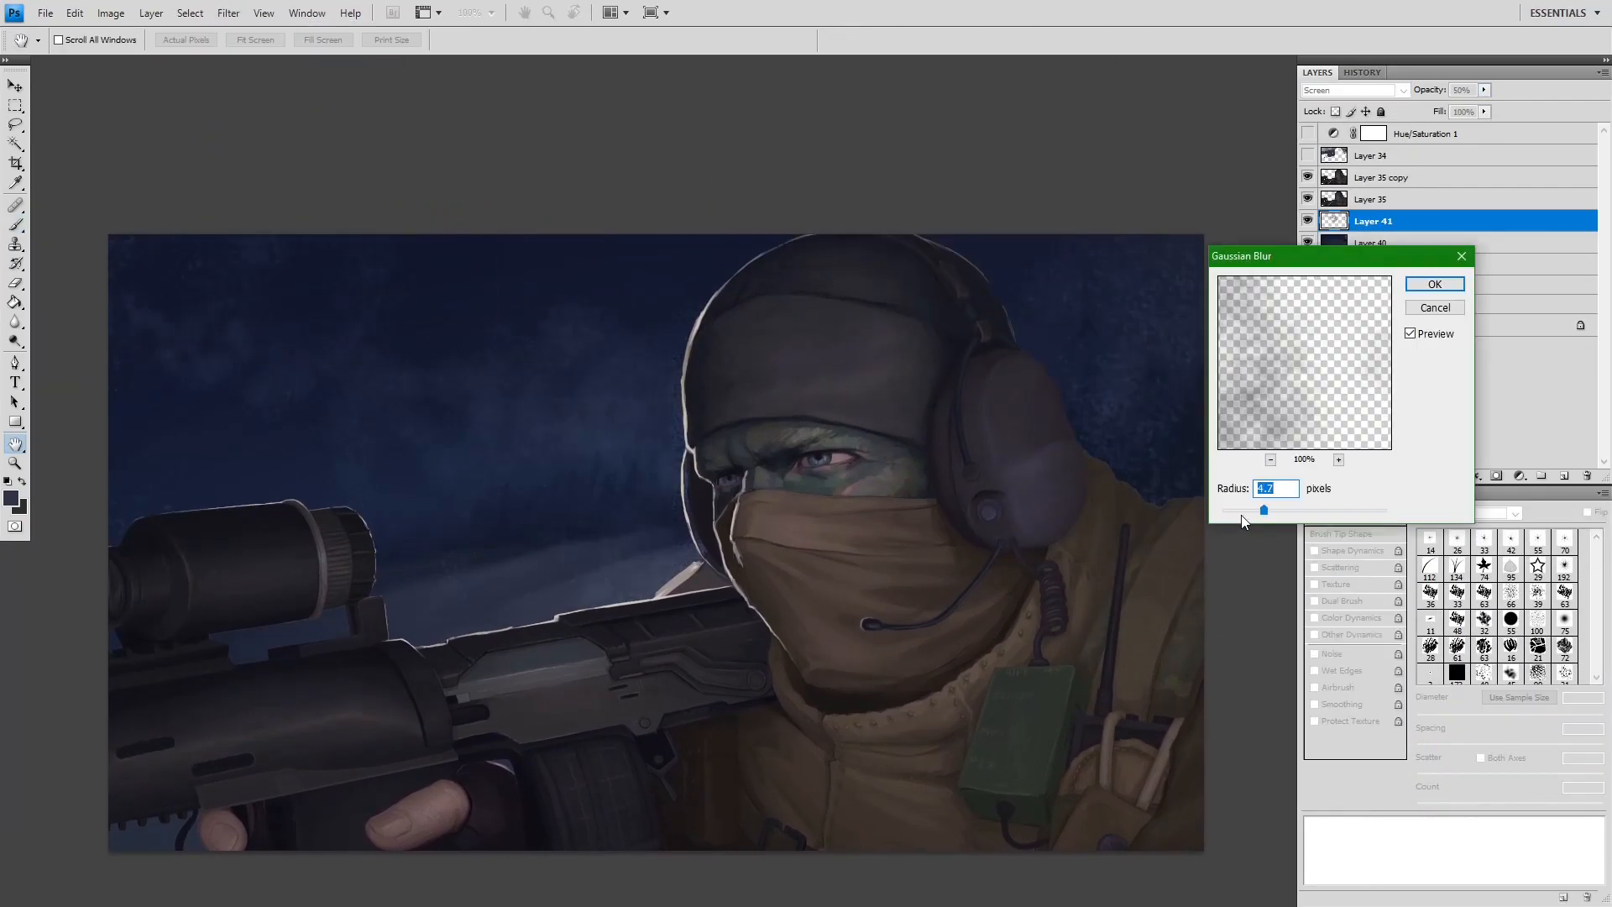
- Blur the mist layer, then blend the snow-speck layer additively and adjust its opacity
{"action": "left_click", "coordinate": [1433, 283]}
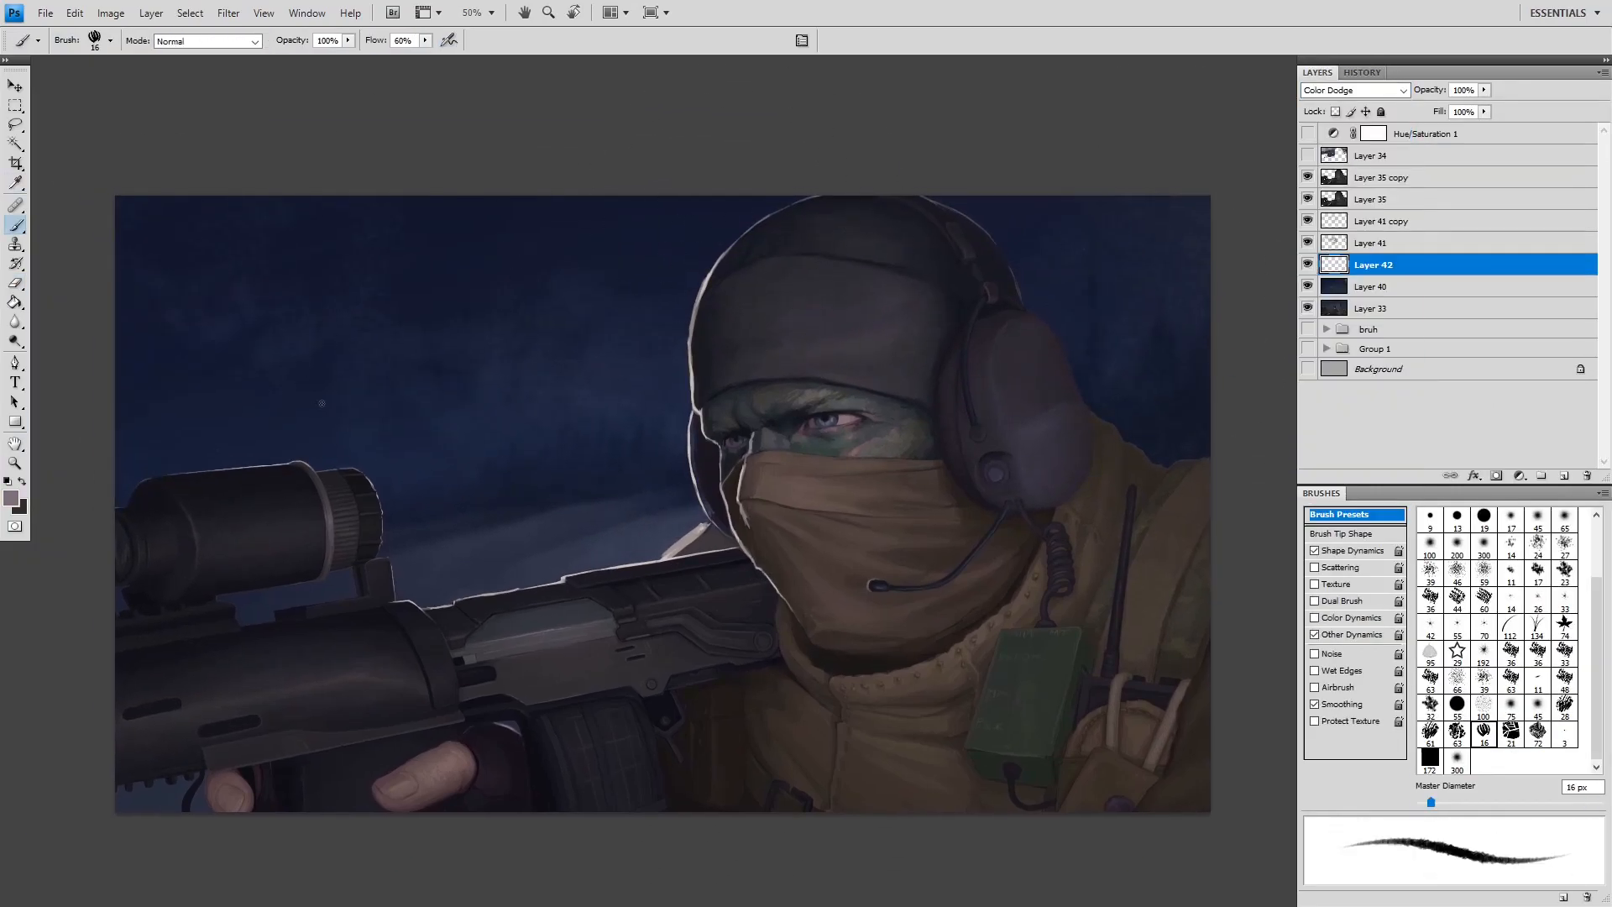
{"action": "left_click", "coordinate": [1352, 90]}
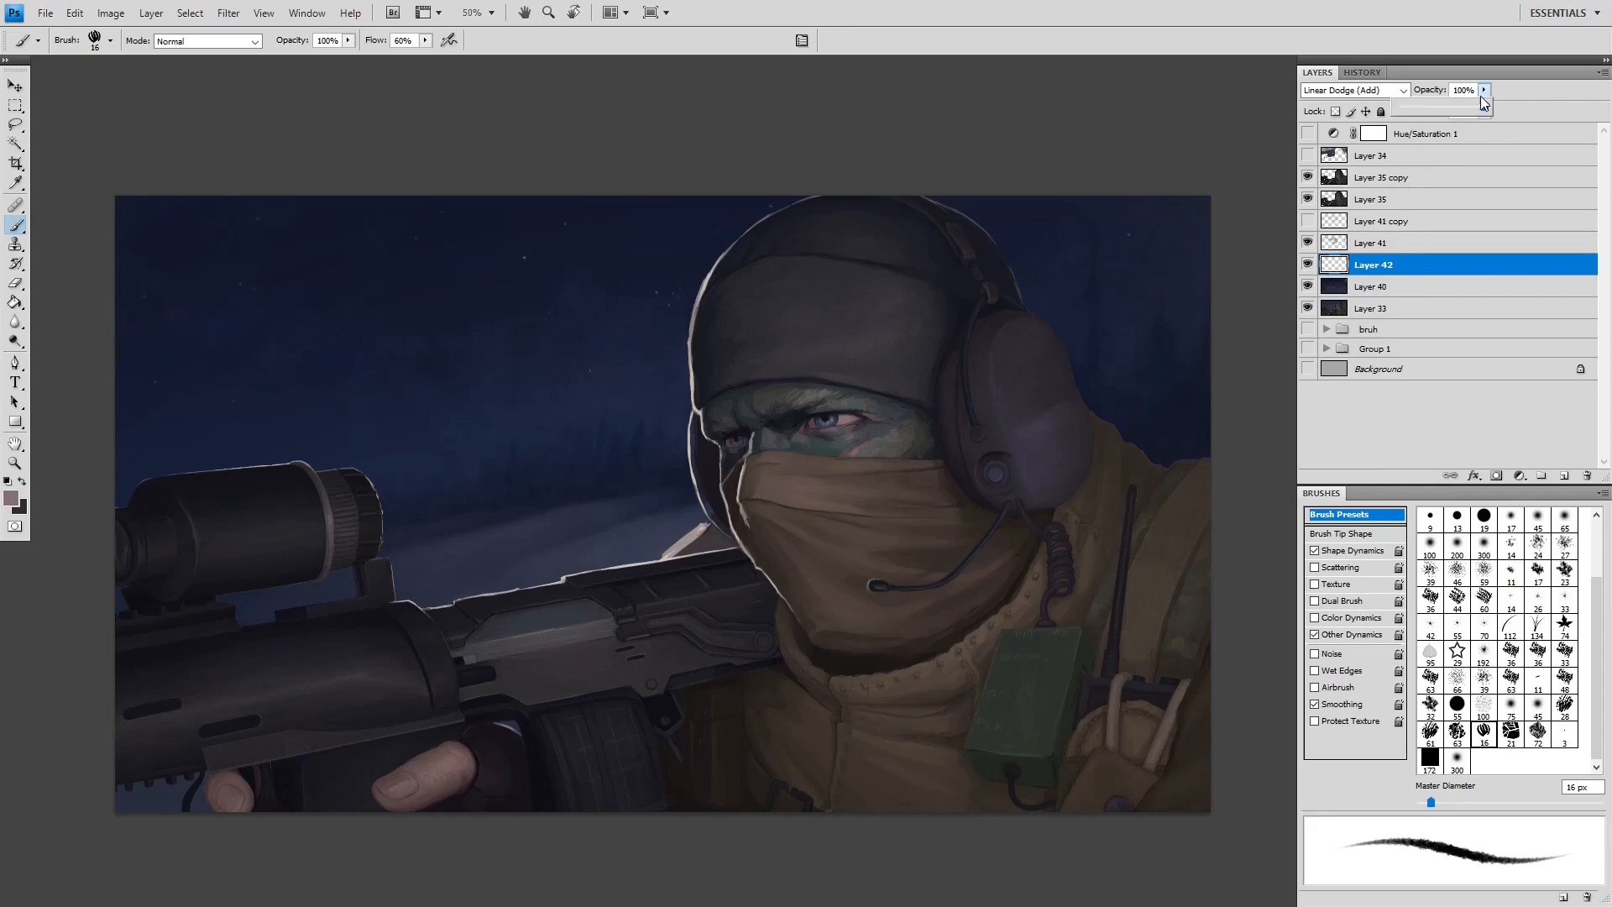
{"action": "left_click", "coordinate": [228, 13]}
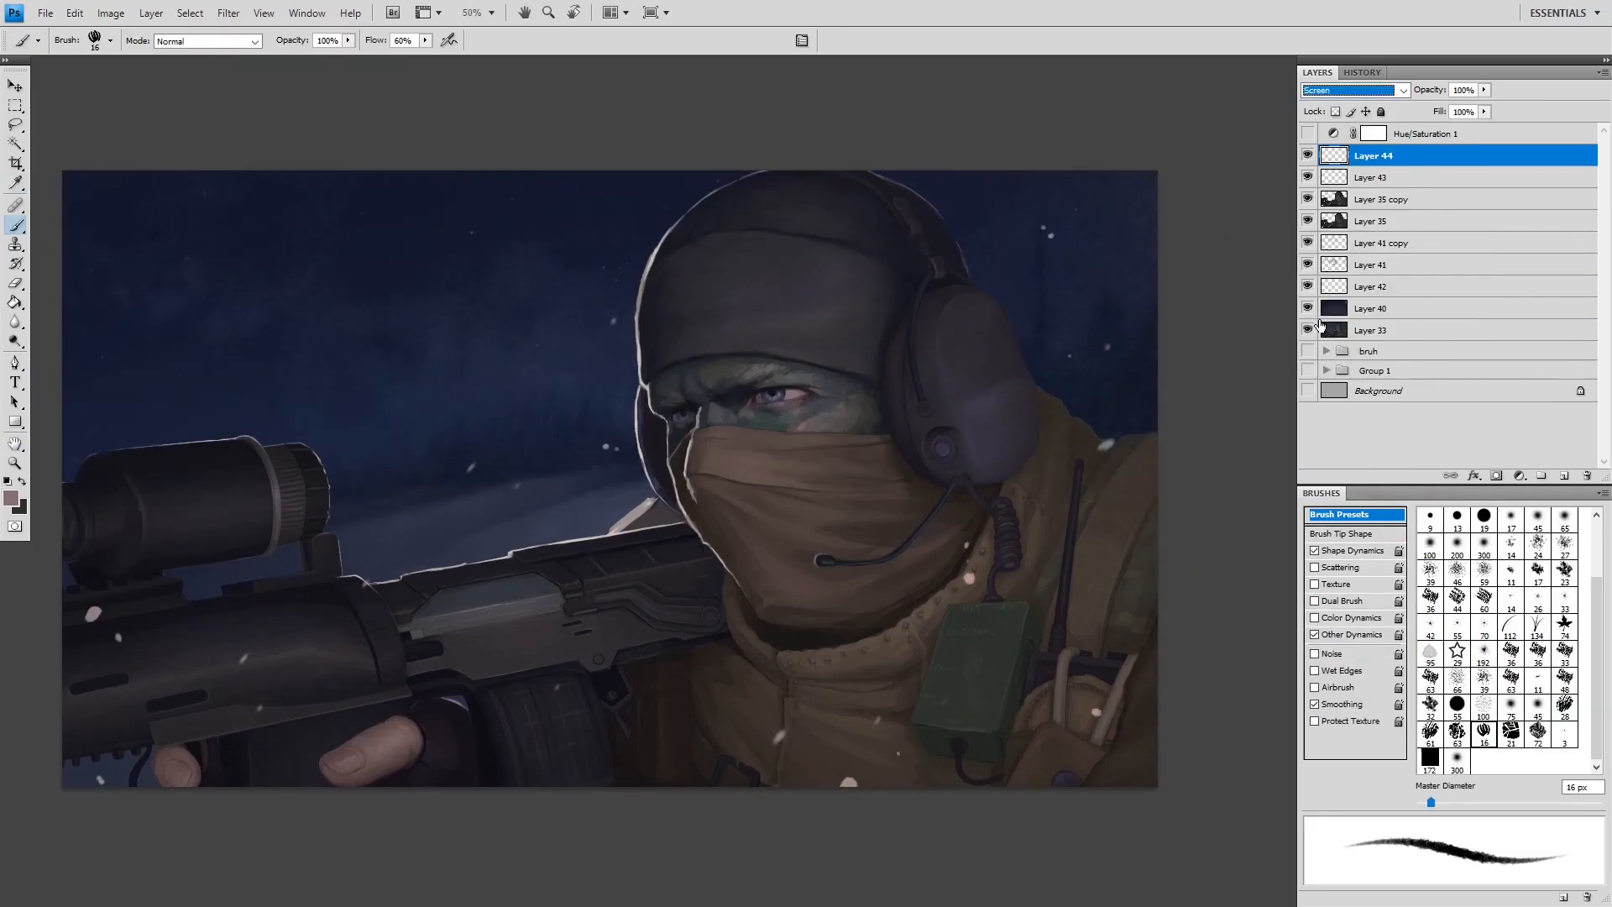
- Enable brush Scattering and Shape Dynamics for varied snowflake dabs on Layer 45
{"action": "left_click", "coordinate": [1344, 567]}
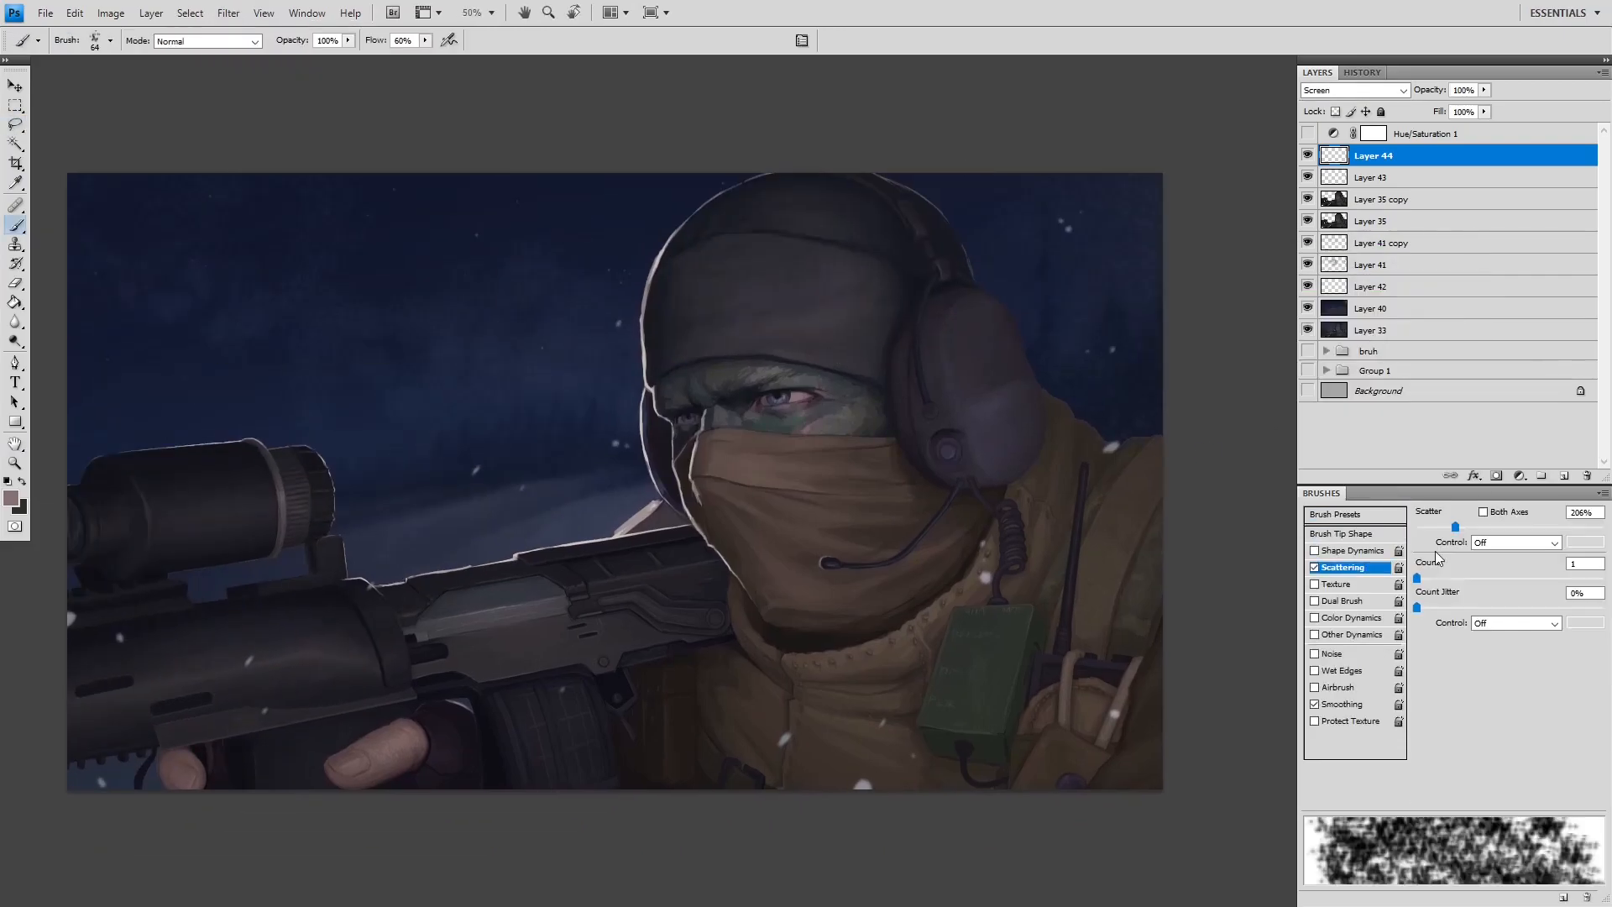
{"action": "left_click", "coordinate": [1353, 635]}
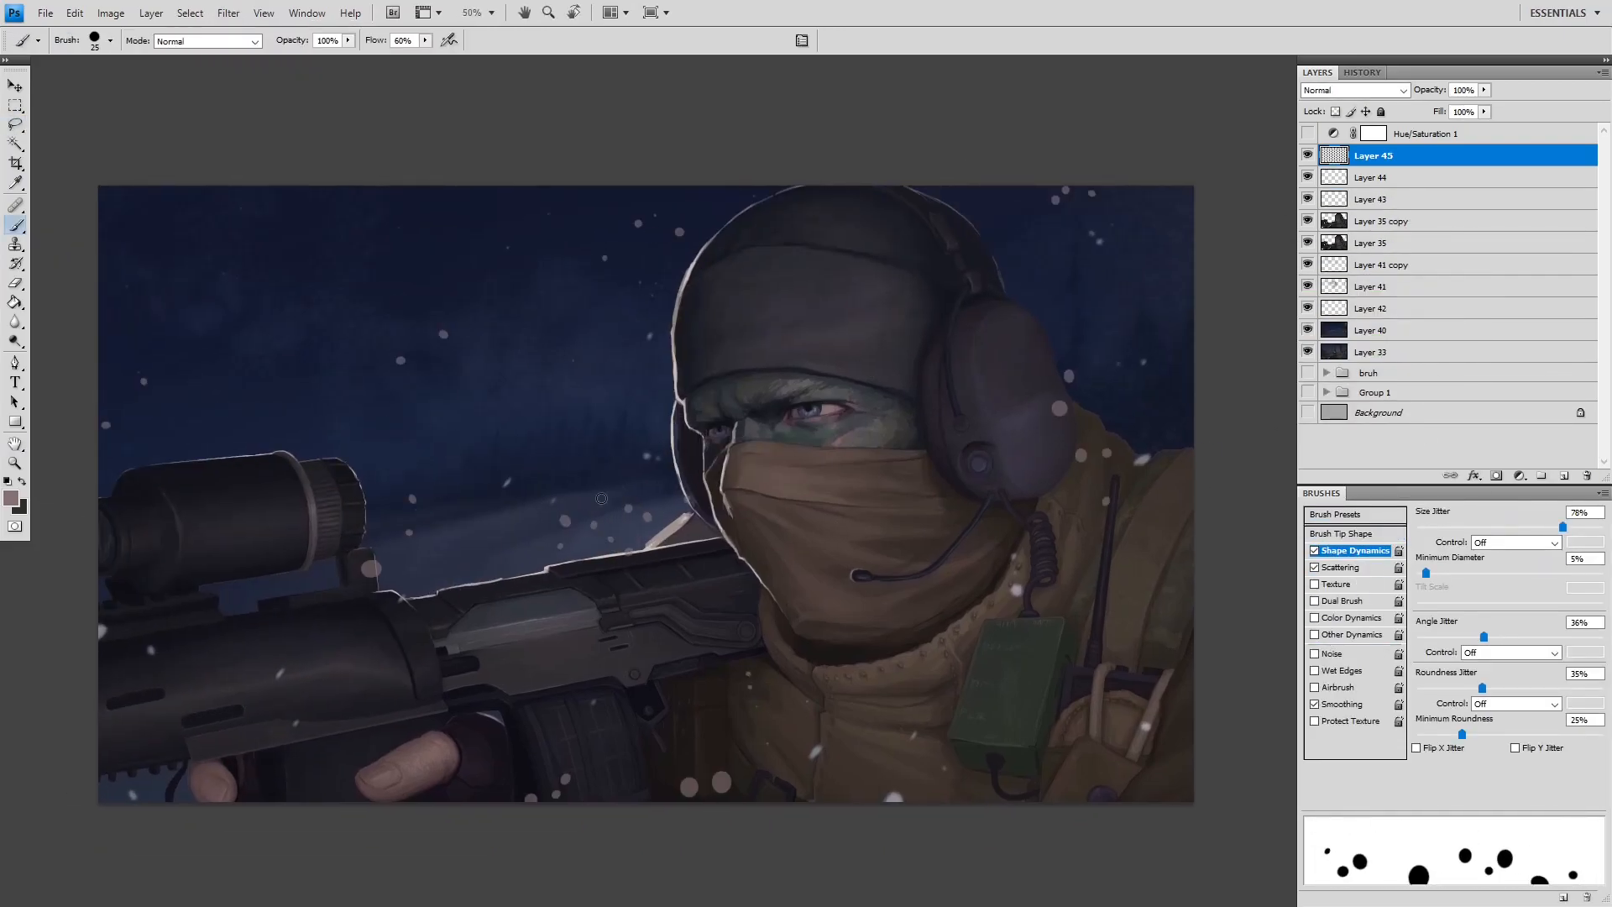
{"action": "double_click", "coordinate": [1373, 133]}
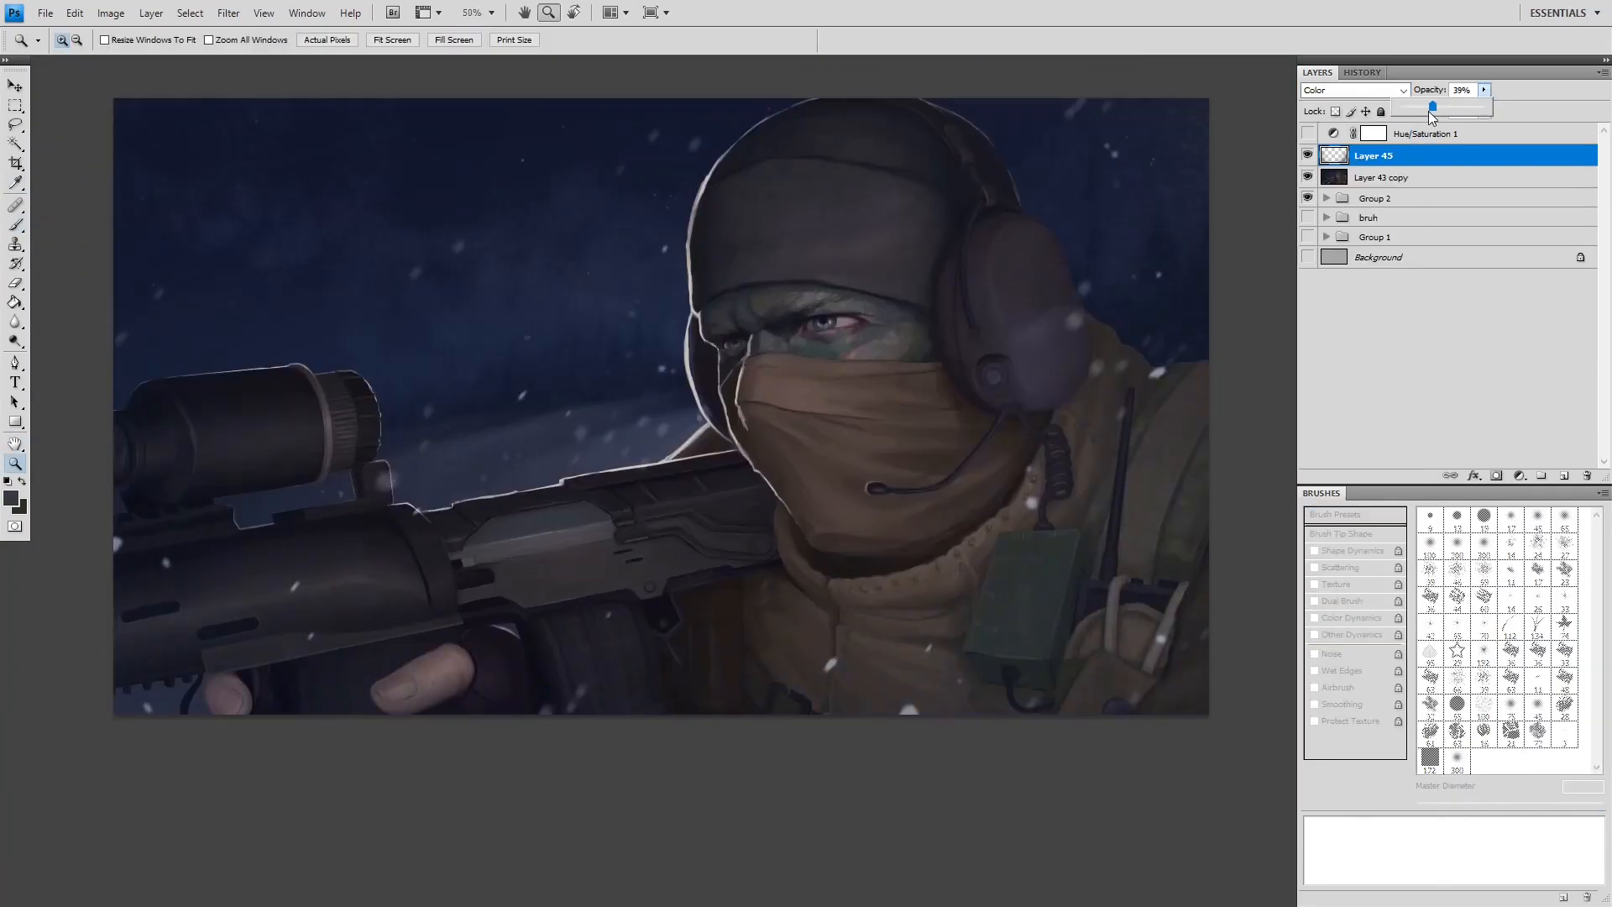
- Lower the grading layer's opacity and apply a +23 Hue shift
{"action": "left_click", "coordinate": [1352, 90]}
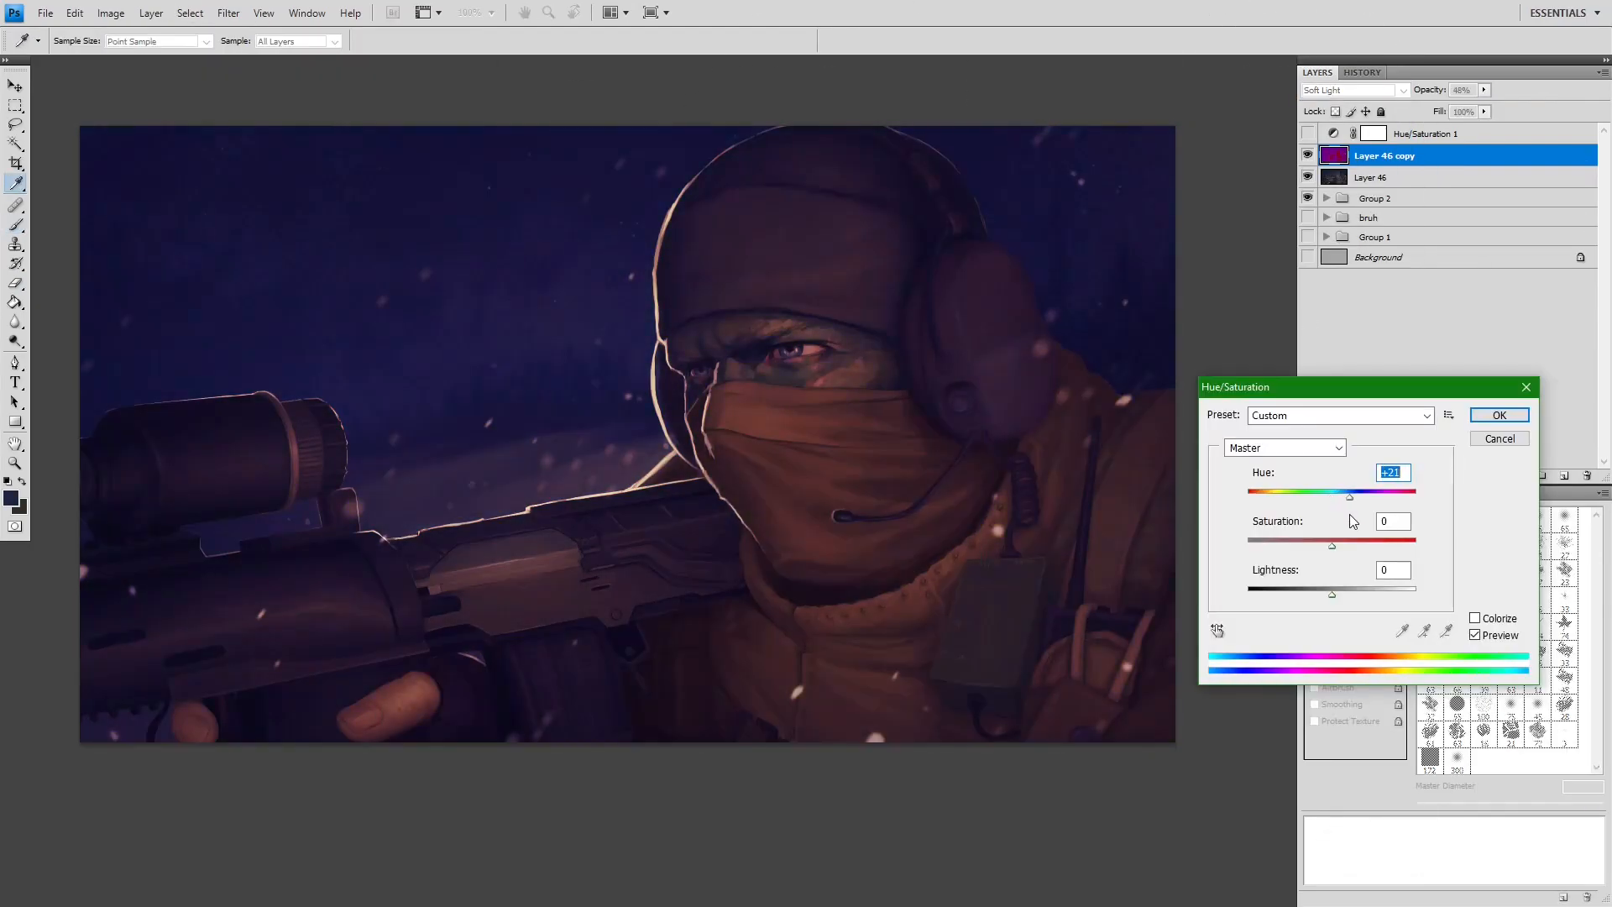
{"action": "left_click", "coordinate": [1498, 414]}
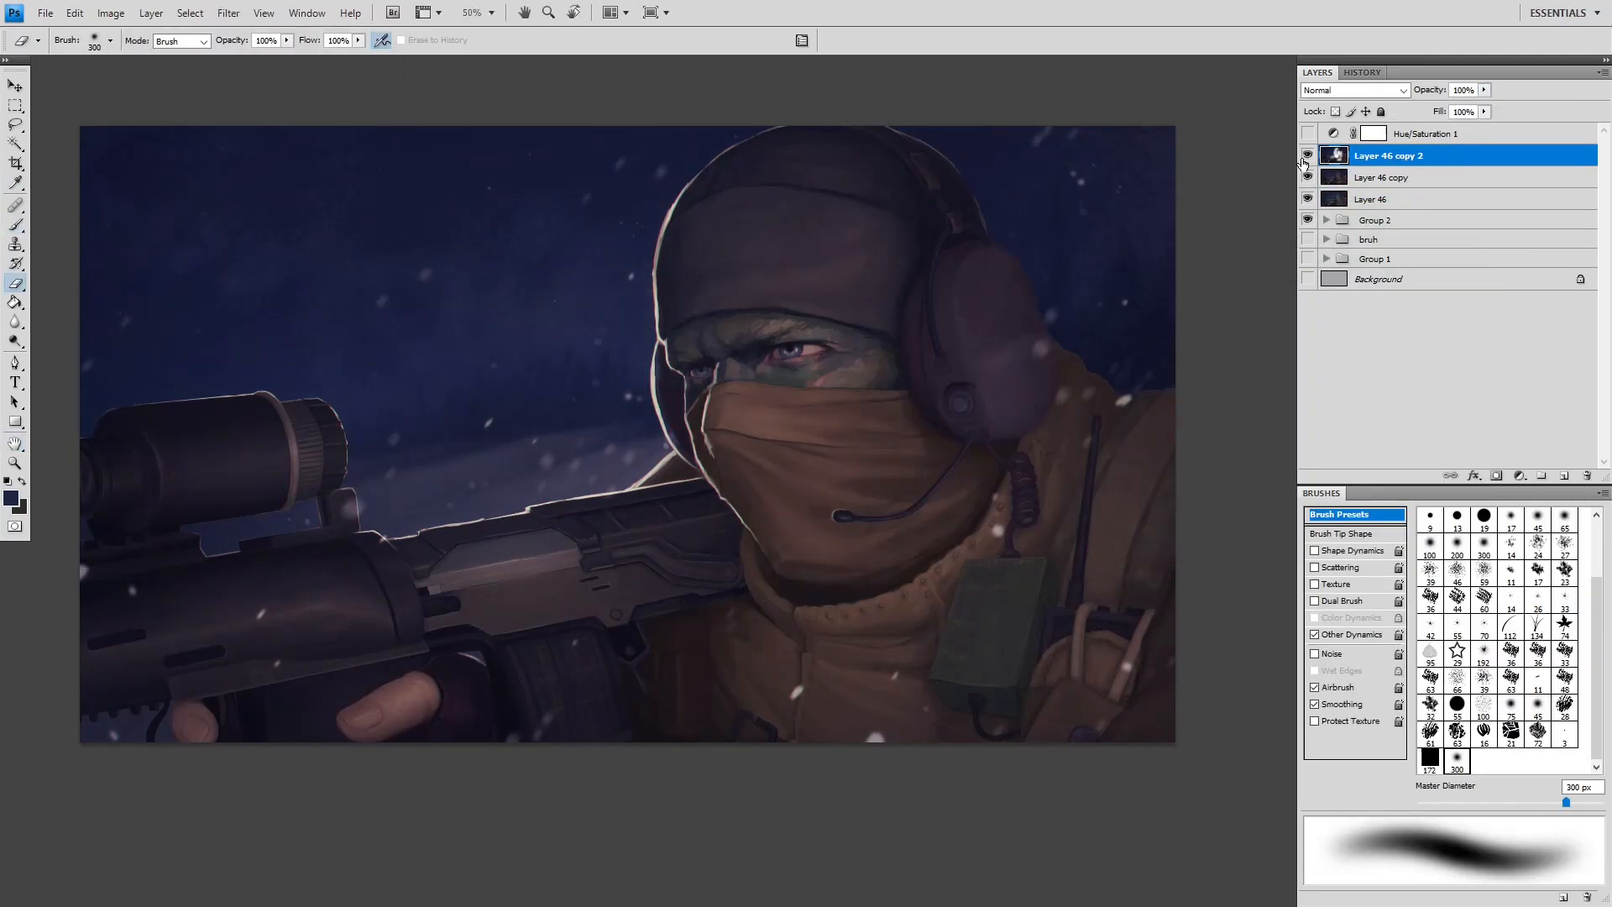